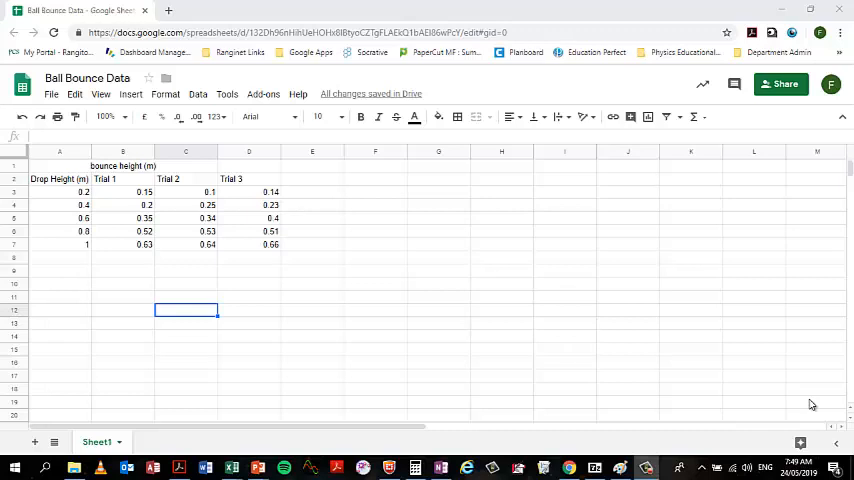
mouse_move(105, 238)
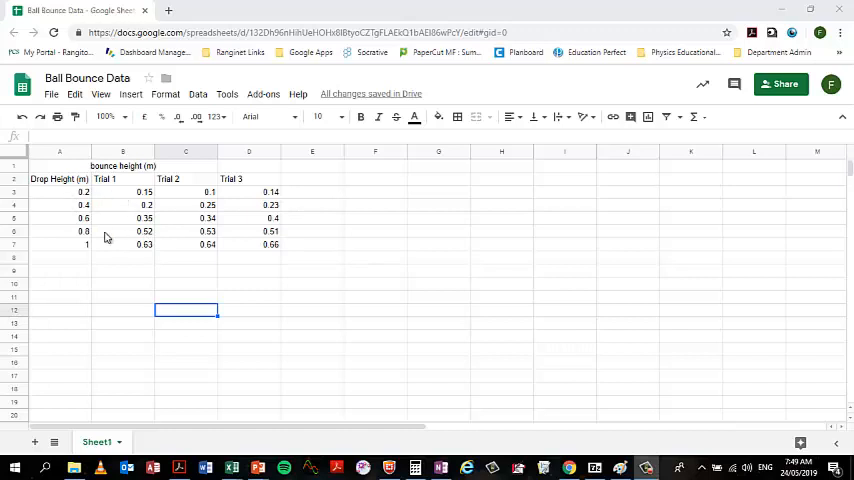
mouse_move(207, 213)
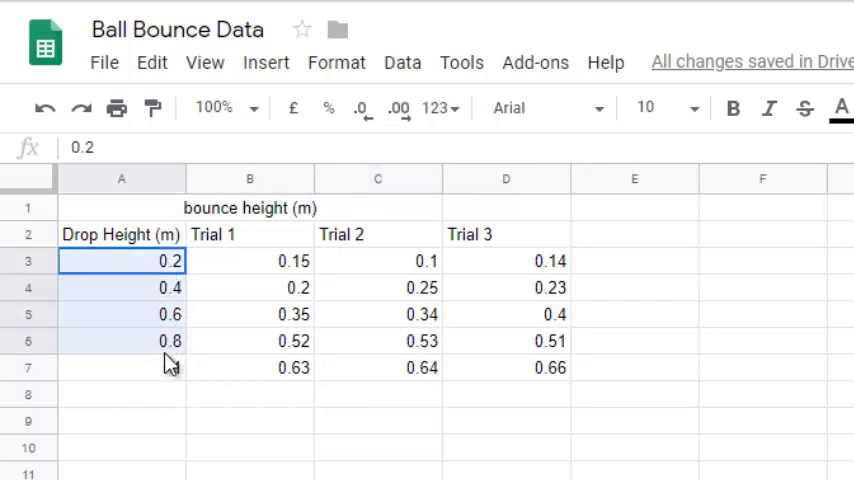
Display the drop heights in A3:A7 and trial bounce heights in B3:D7 to two decimal places
text(1)
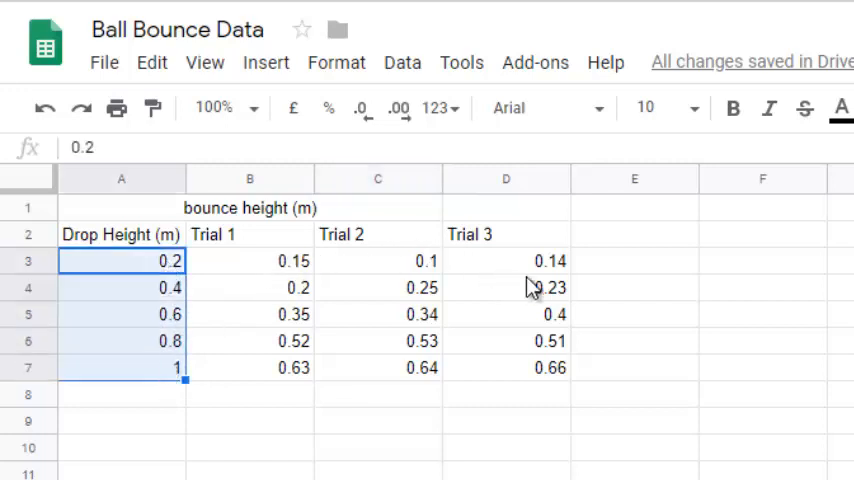
mouse_move(548, 361)
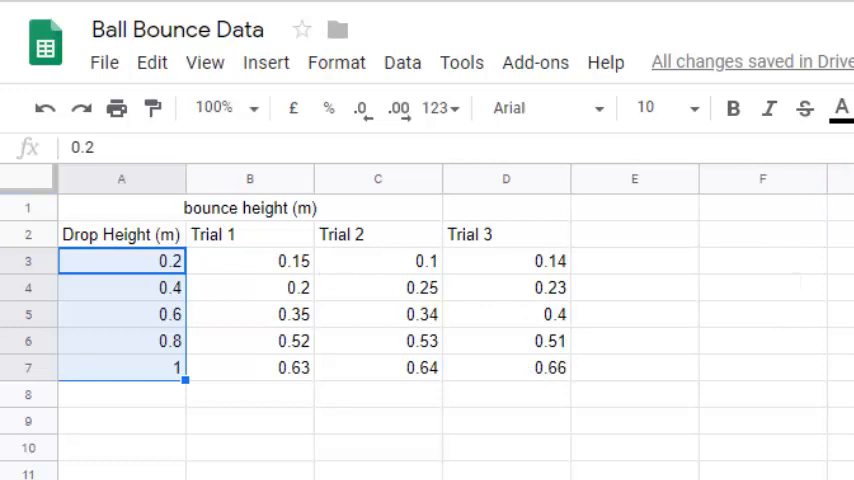
click(399, 110)
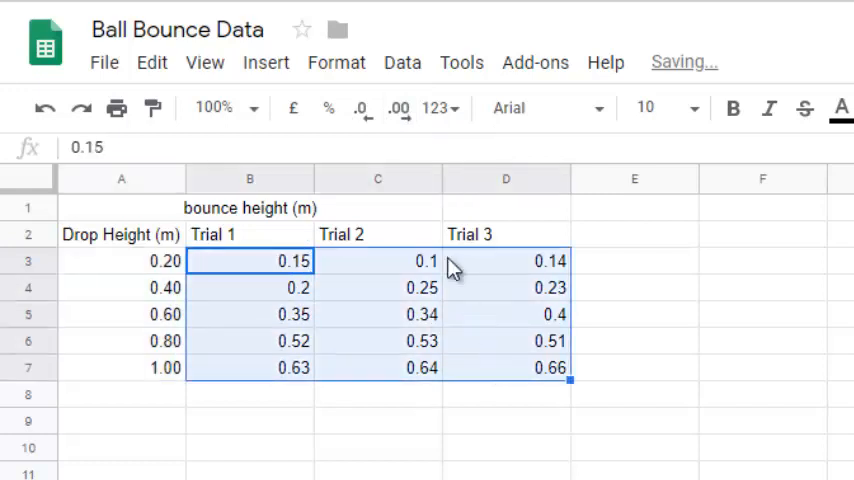
click(399, 108)
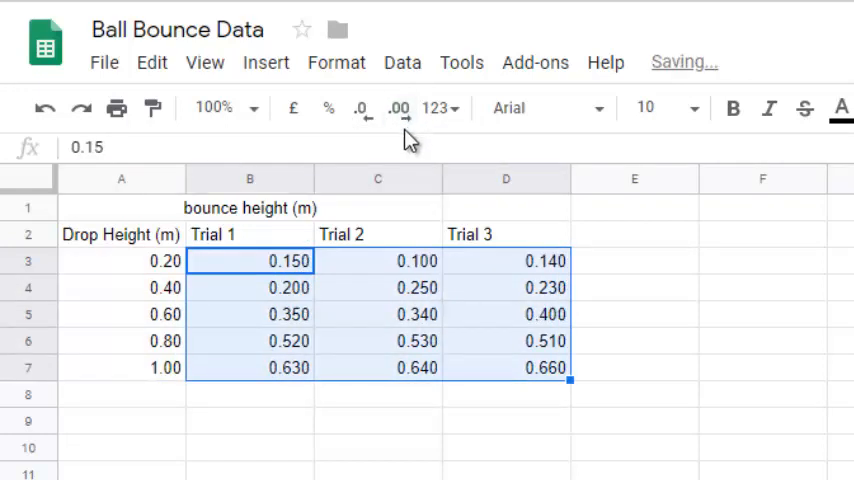
click(360, 108)
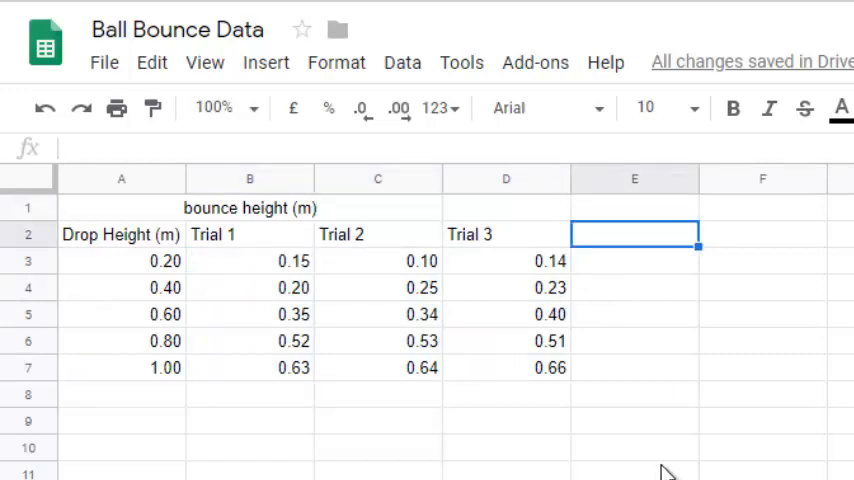
Label E2 'Average' and compute =average(B3:D3) in E3, giving 0.13
text(Average)
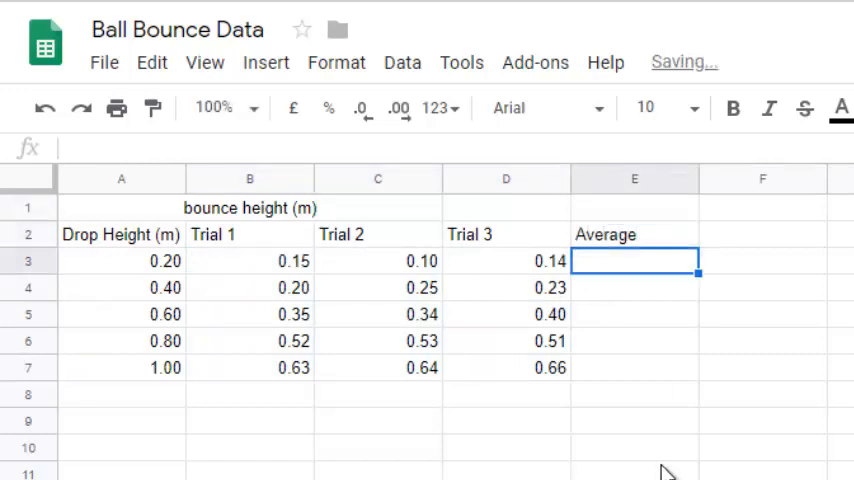
text(=)
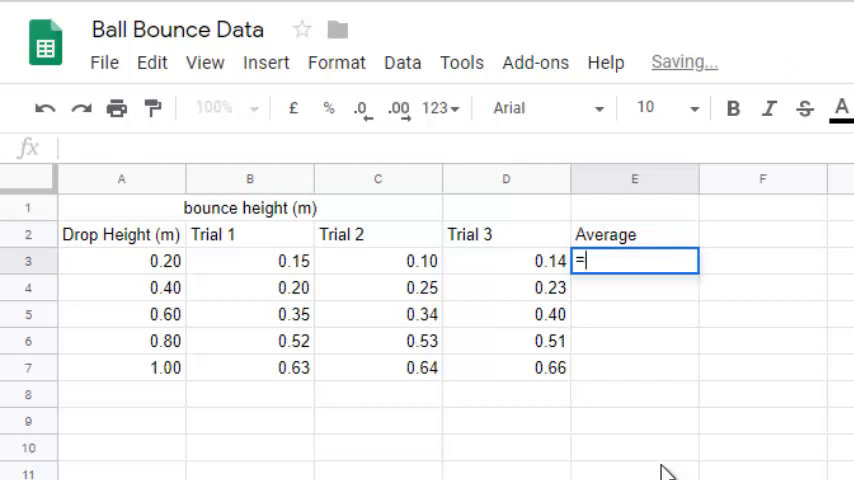
text(average(B3:D3)
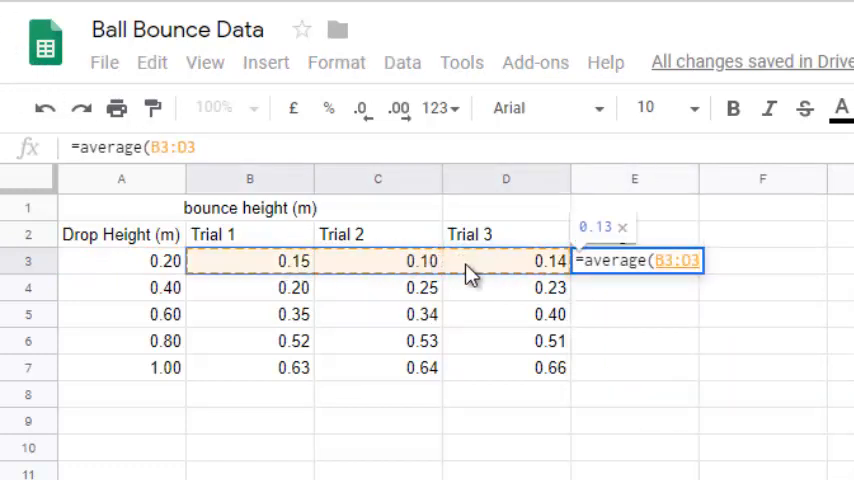
text())
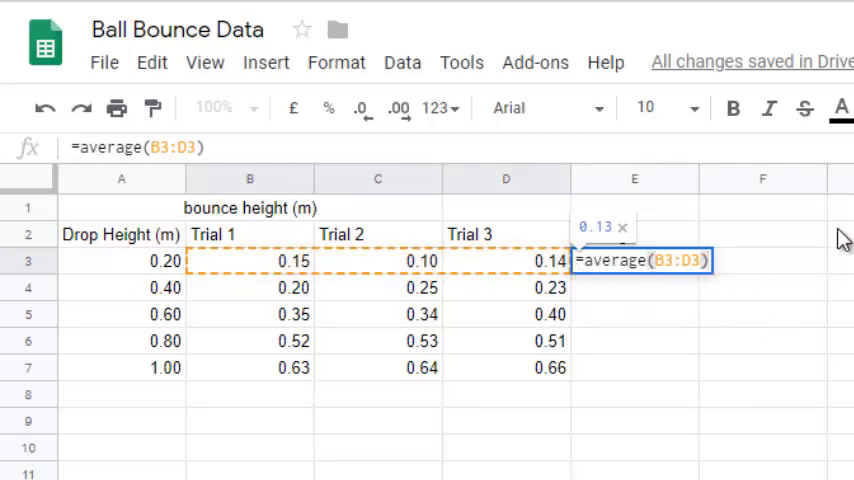
key(enter)
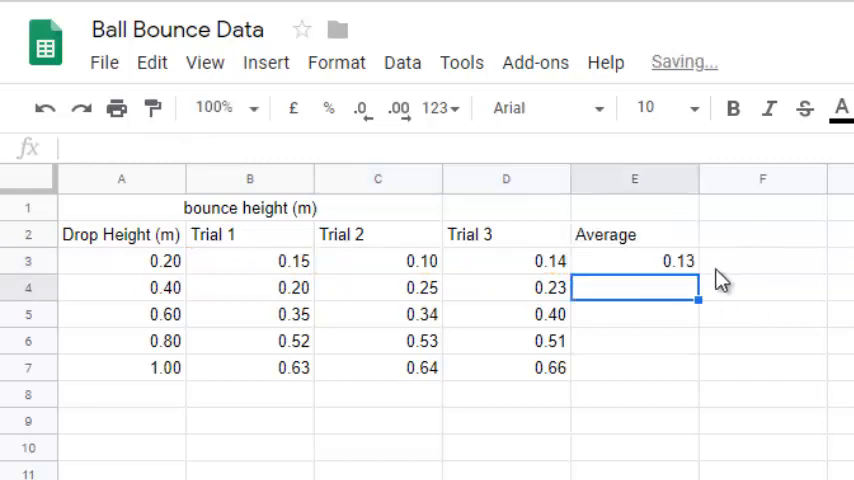
click(634, 261)
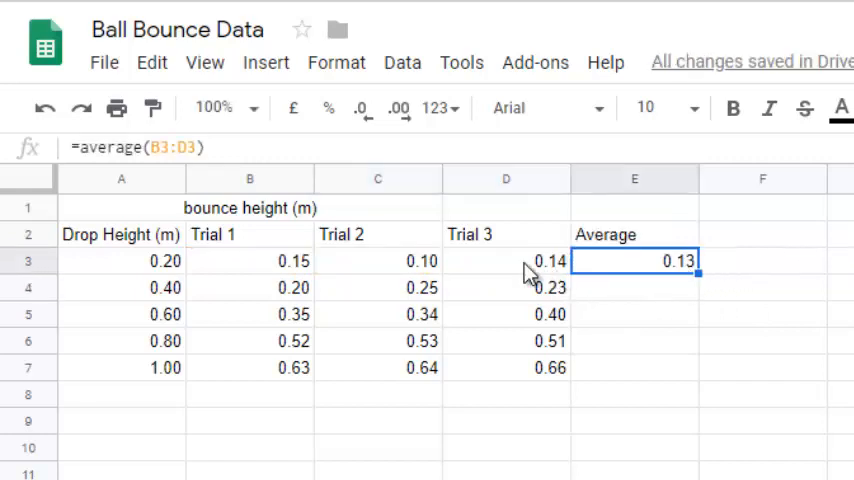
mouse_move(705, 311)
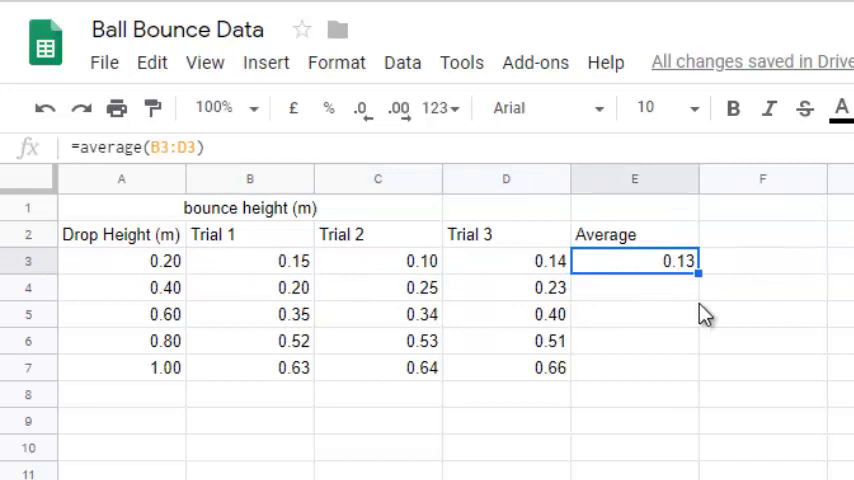
mouse_move(708, 298)
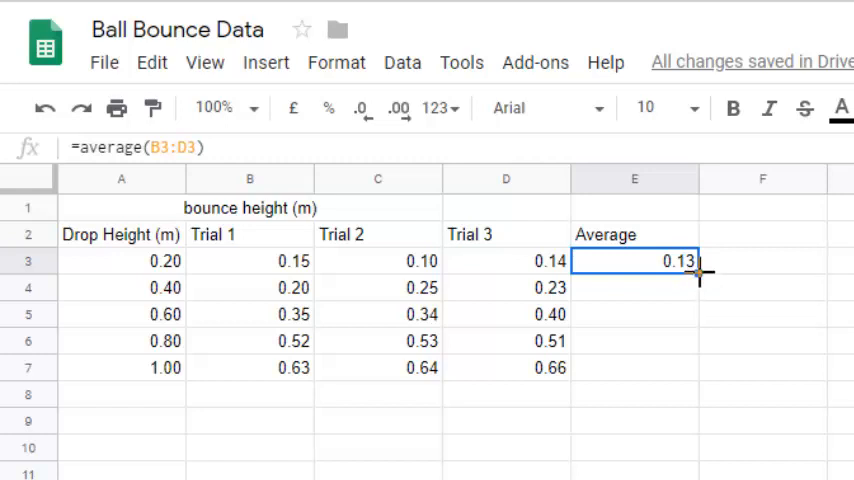
Fill the average formula from E3 down to E7 and verify the copied formulas
drag(697, 272, 700, 357)
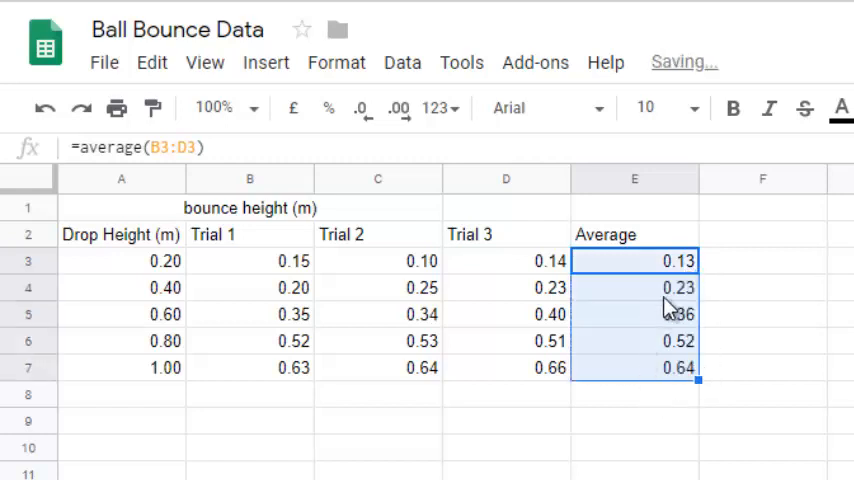
click(634, 287)
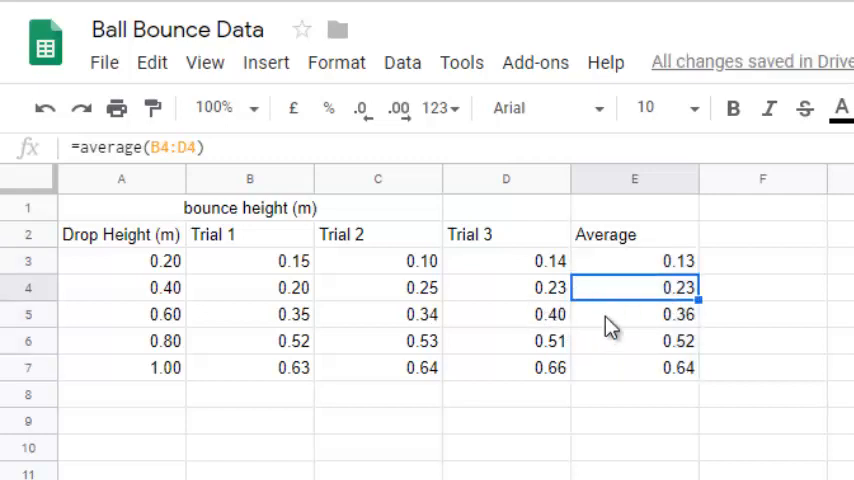
click(635, 314)
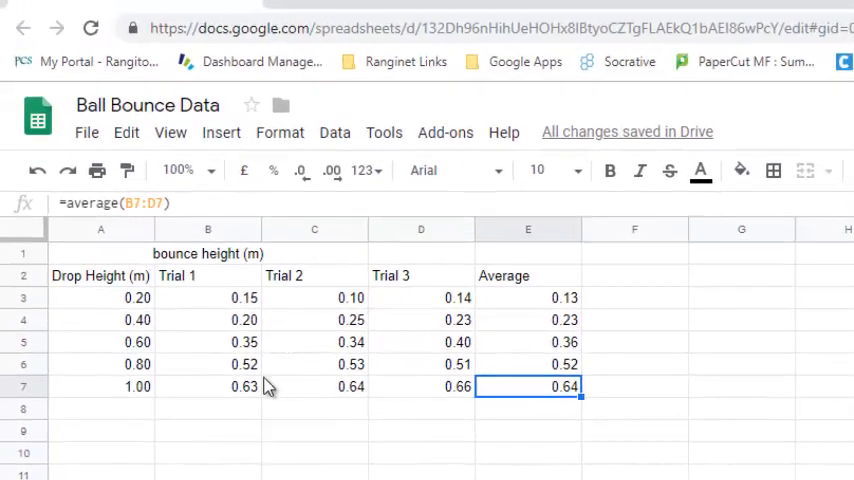
mouse_move(437, 378)
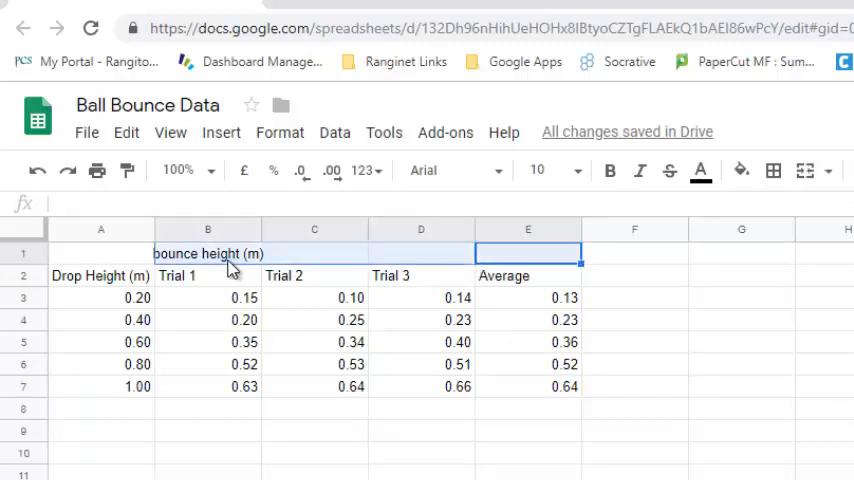
mouse_move(727, 237)
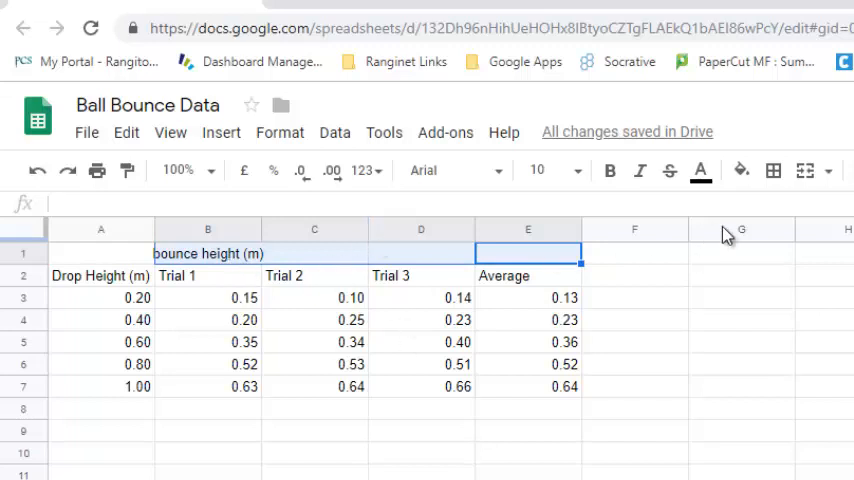
Merge the bounce height heading across B1:E1 and the Drop Height header over A1:A2
click(805, 170)
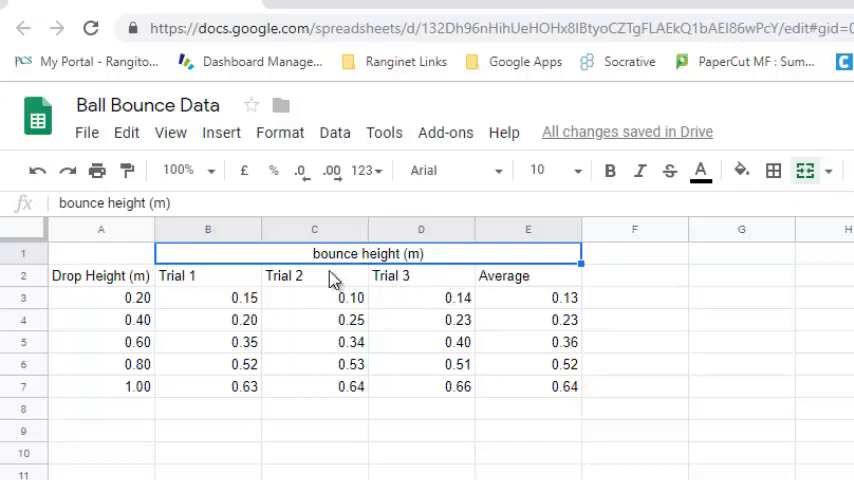
mouse_move(250, 280)
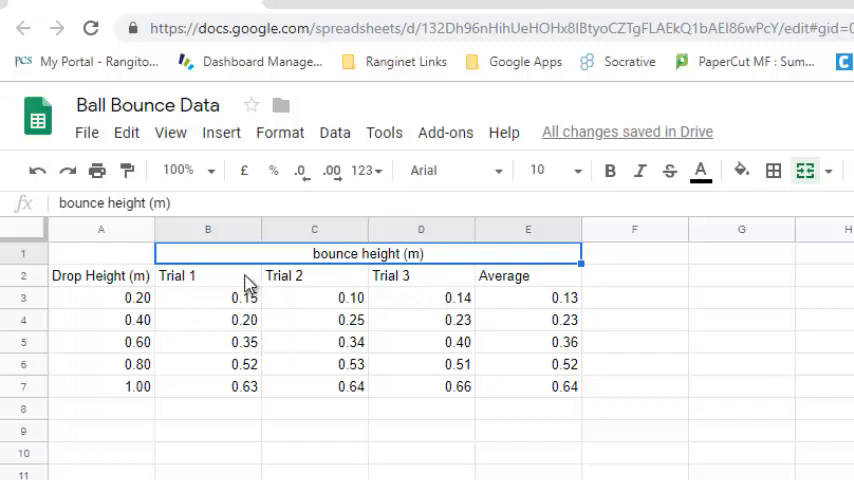
mouse_move(418, 263)
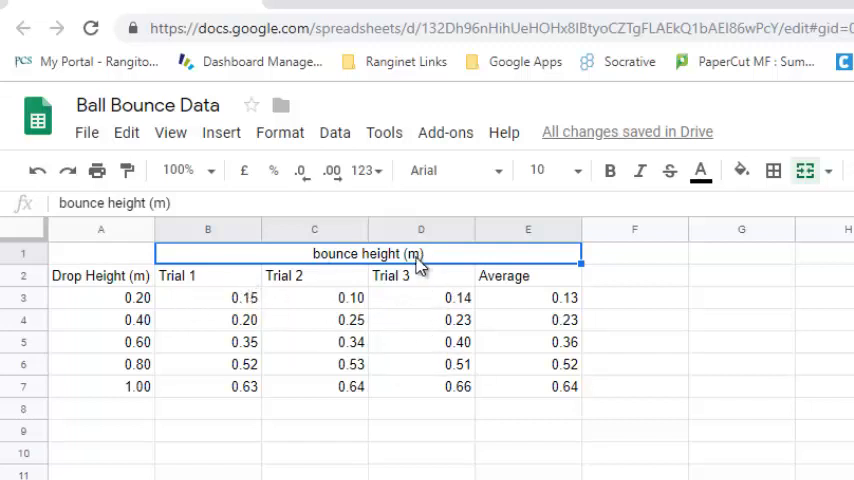
click(101, 253)
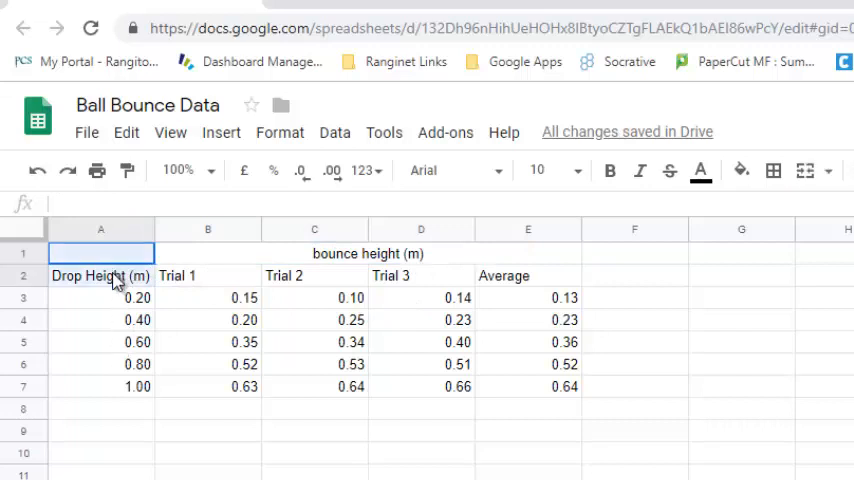
mouse_move(805, 170)
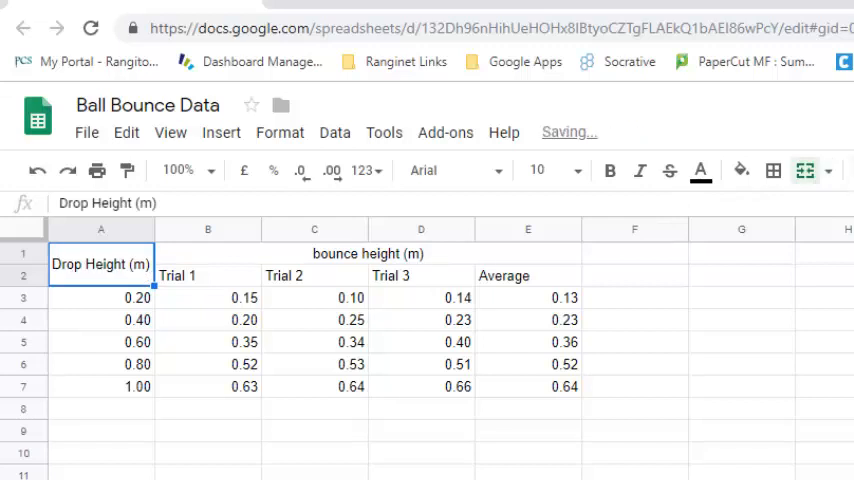
Apply all borders to the whole A1:E7 data table
click(741, 364)
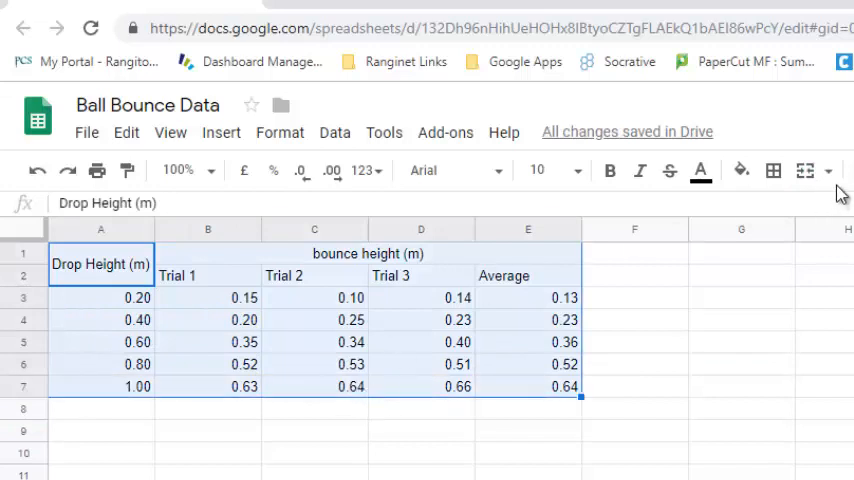
click(773, 170)
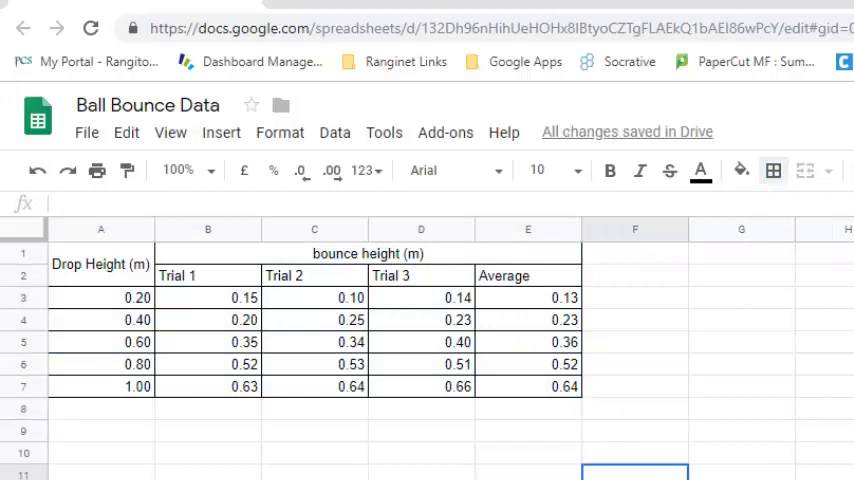
click(528, 387)
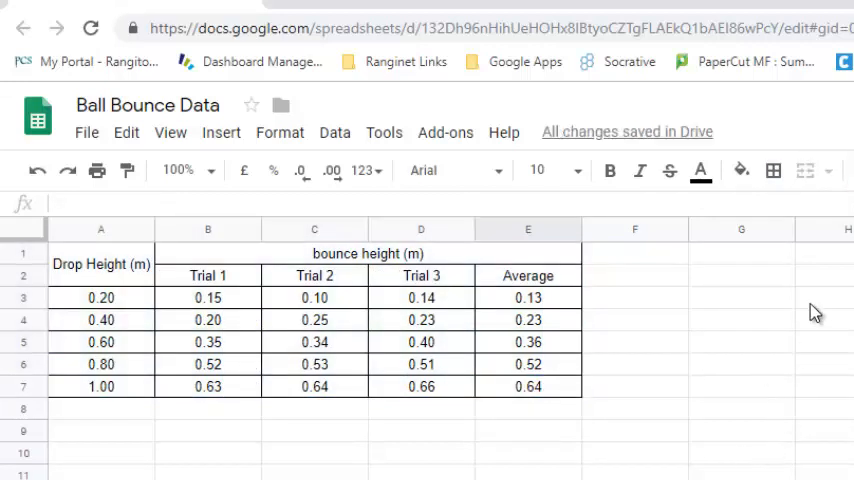
mouse_move(752, 331)
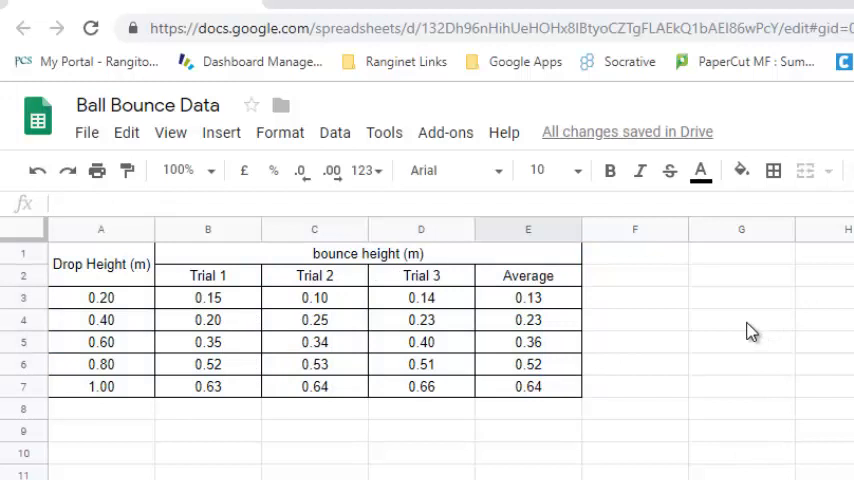
mouse_move(188, 293)
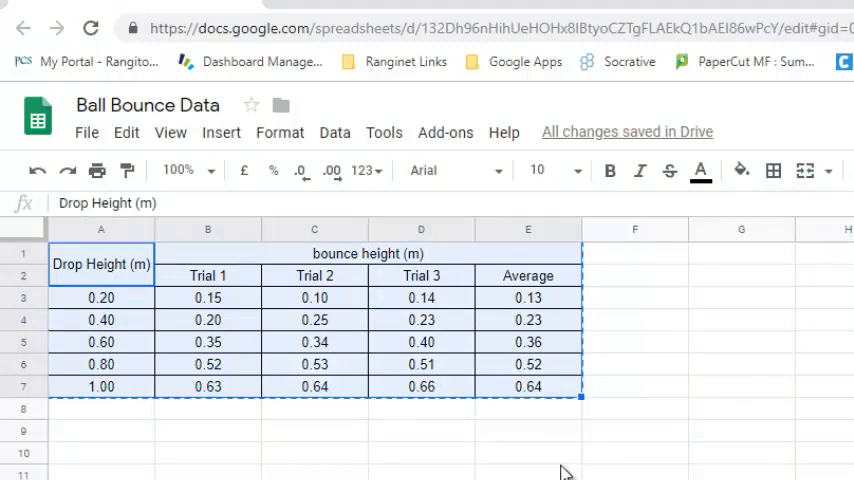
mouse_move(289, 293)
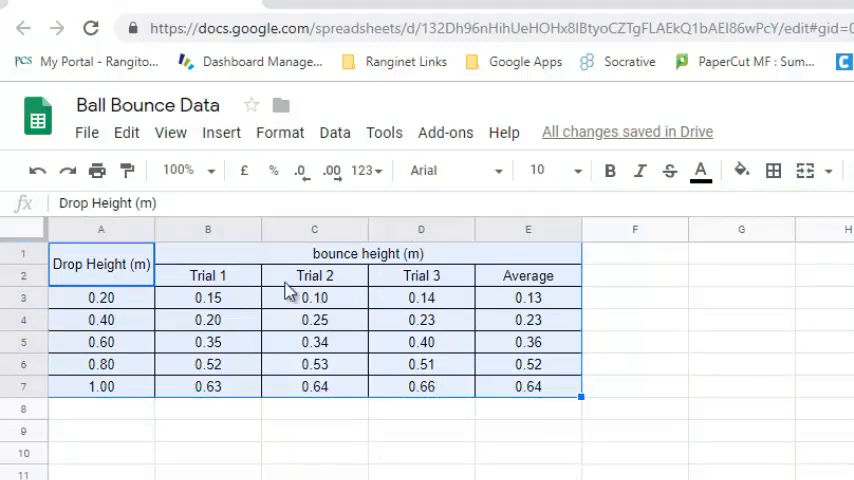
Begin selecting the trial columns B to D
click(208, 229)
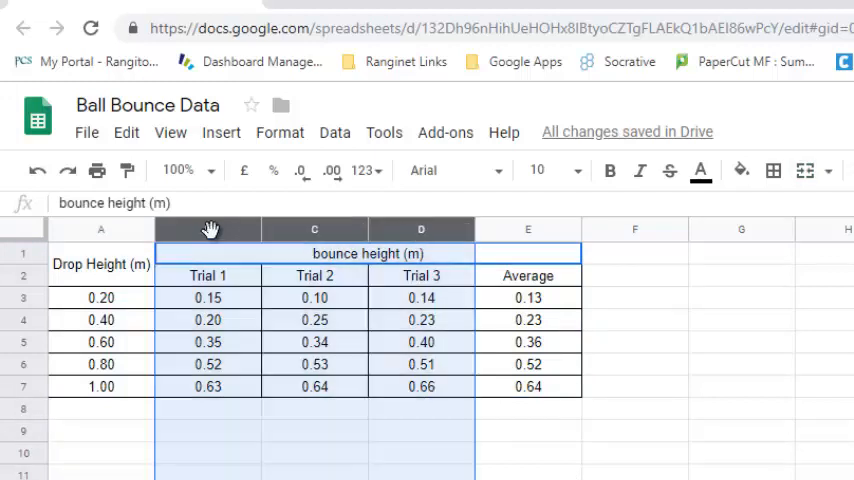
Hide columns B to D so Drop Height sits beside Average, then deselect the table
click(208, 229)
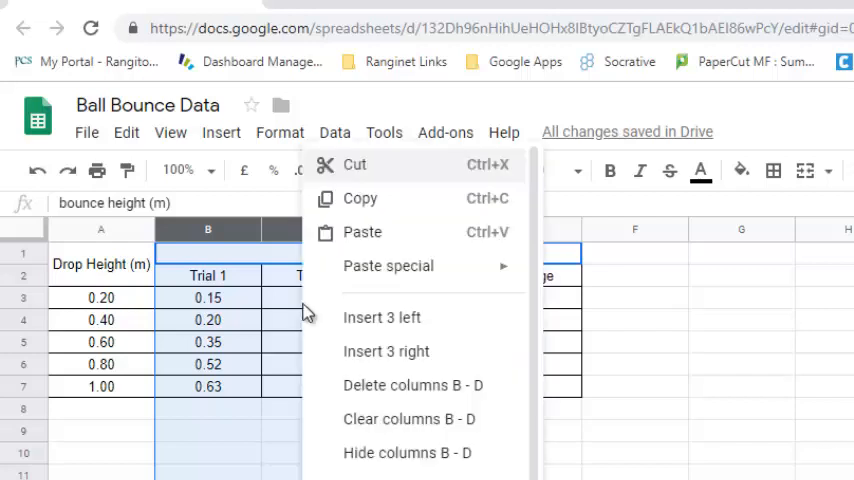
click(411, 385)
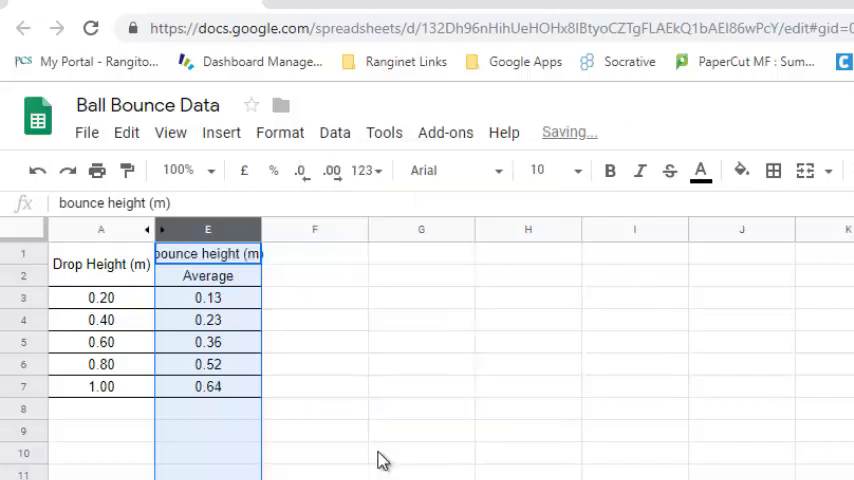
click(421, 452)
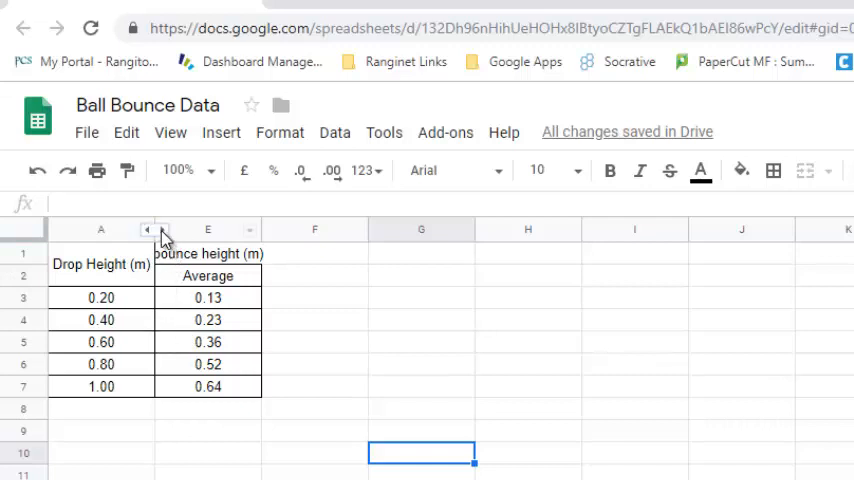
mouse_move(270, 305)
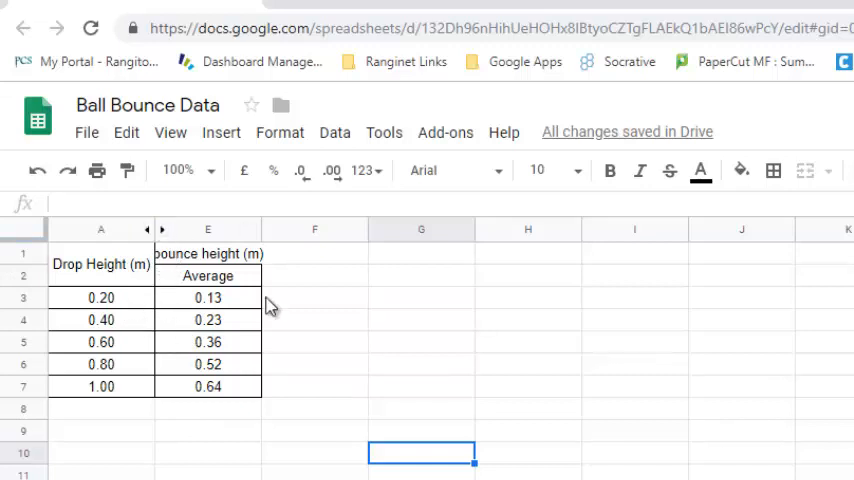
mouse_move(305, 457)
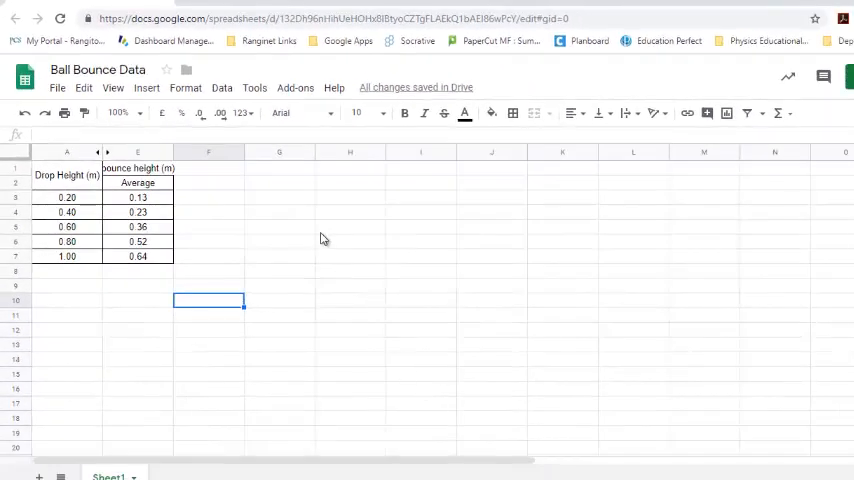
Insert a new blank chart via the Insert menu, opening the Chart editor
click(146, 88)
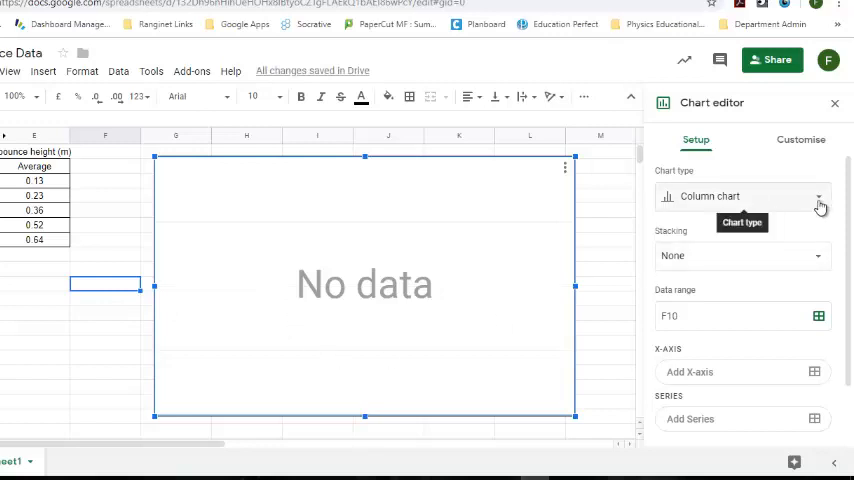
Make the chart a scatter chart plotting the data range A3:E7
click(817, 196)
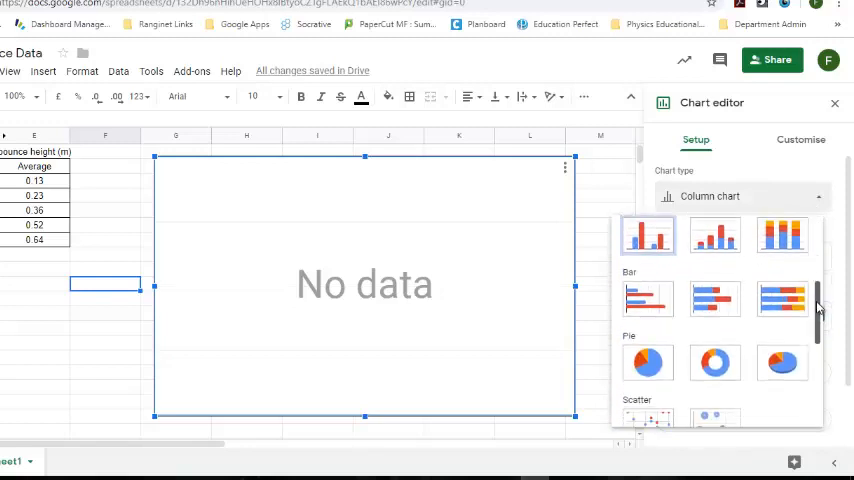
click(648, 414)
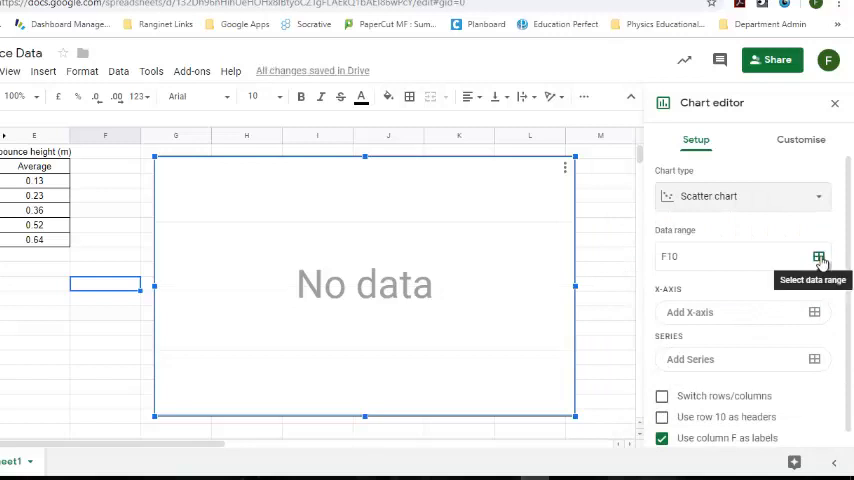
click(818, 257)
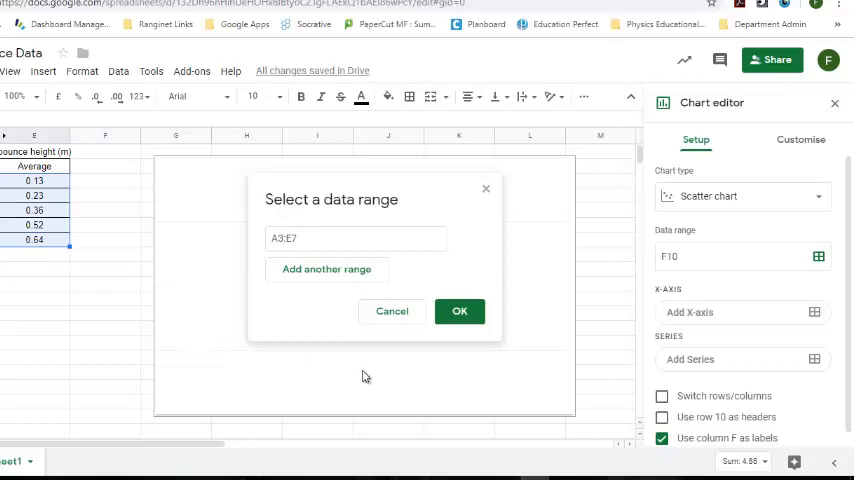
click(459, 311)
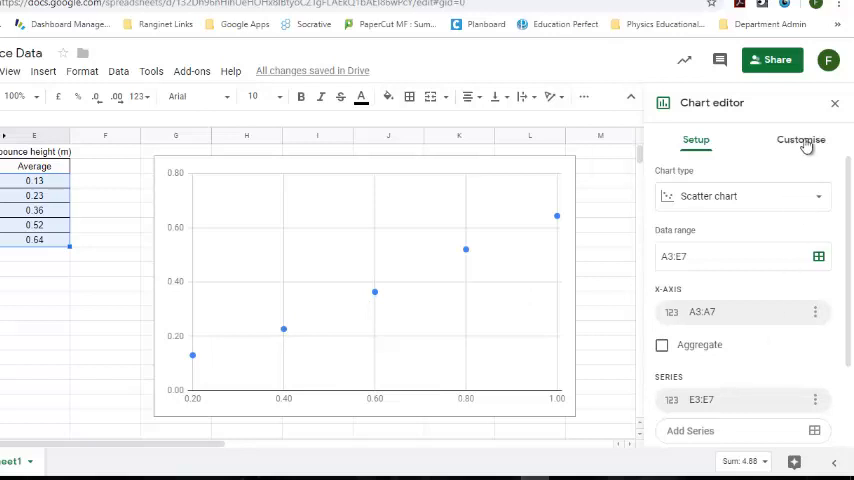
Title the horizontal axis 'Drop Height (m)' in the Customise chart and axis titles settings
click(801, 139)
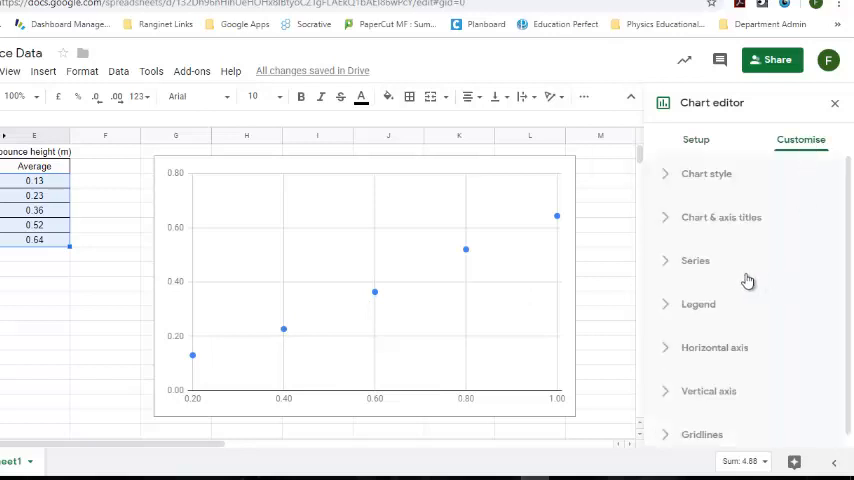
mouse_move(674, 243)
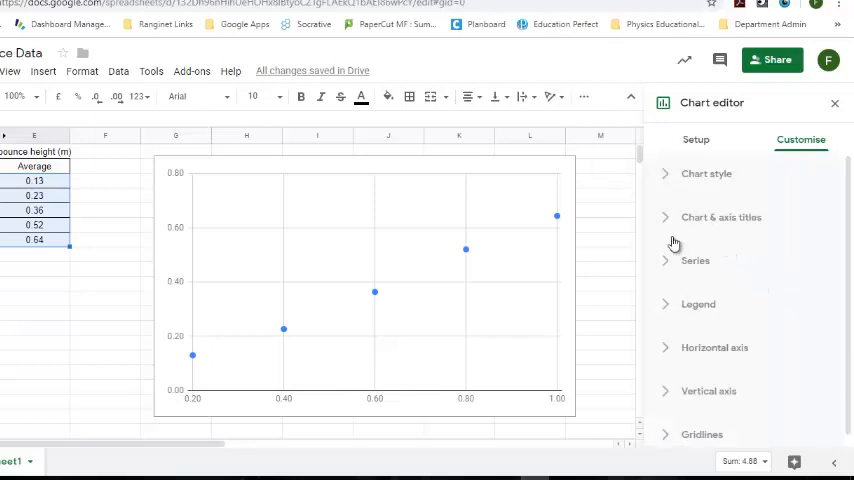
click(720, 217)
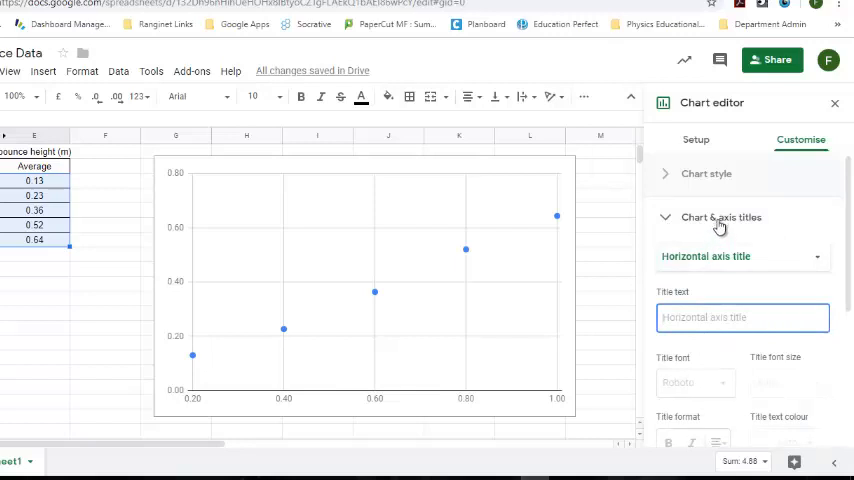
click(742, 256)
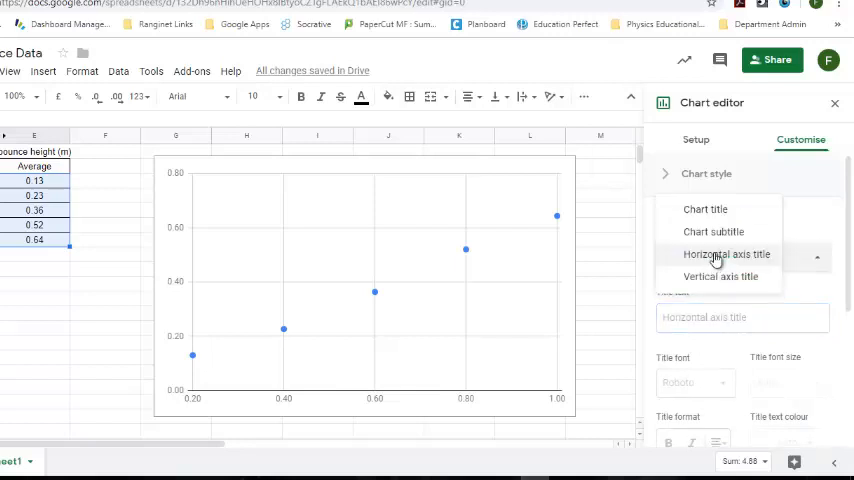
click(727, 254)
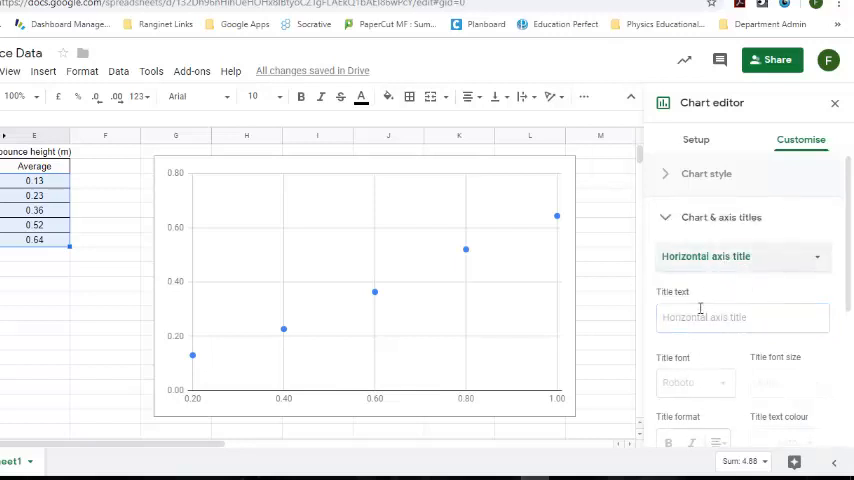
click(742, 317)
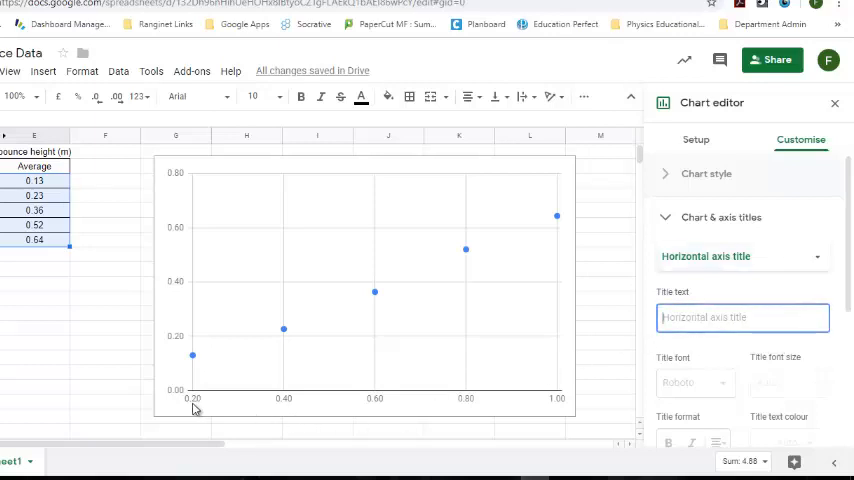
mouse_move(472, 407)
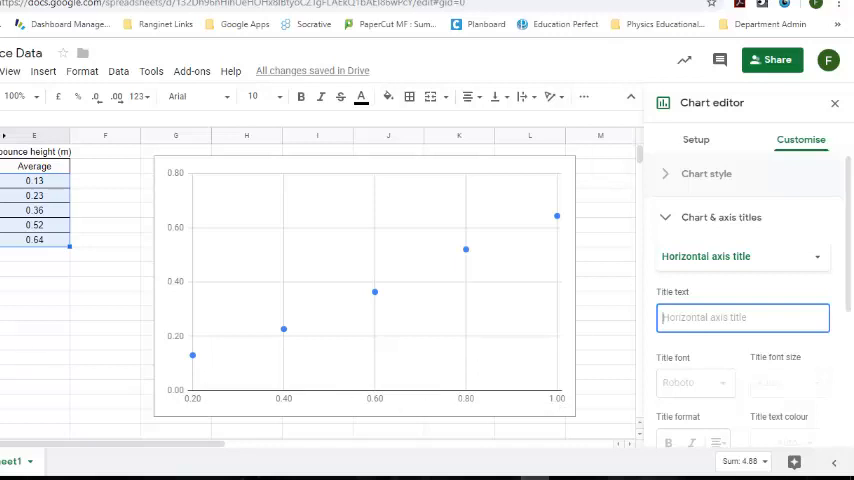
mouse_move(312, 410)
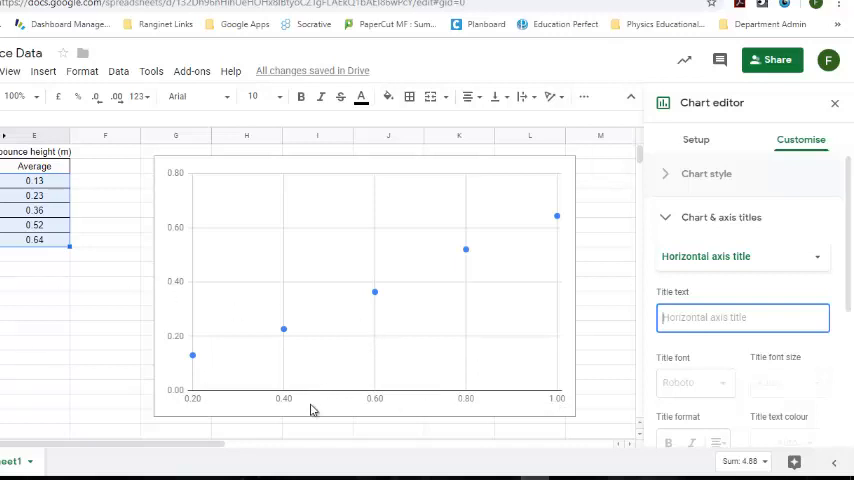
mouse_move(490, 413)
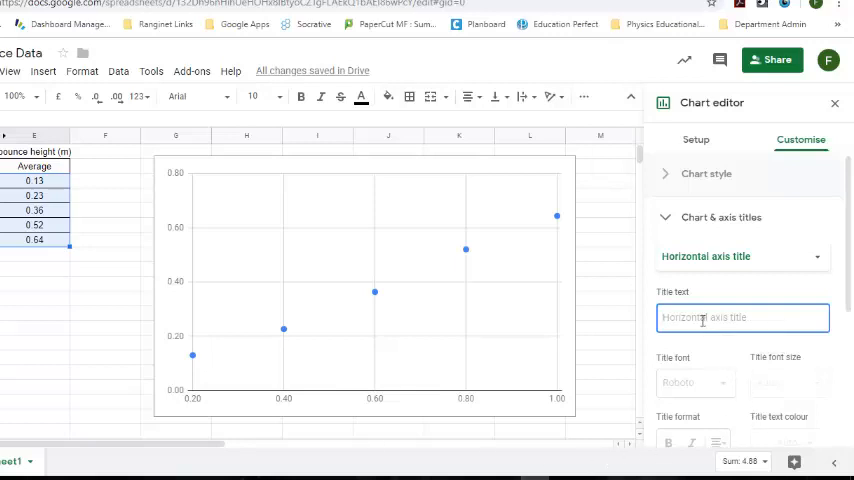
text(Drop Height ()
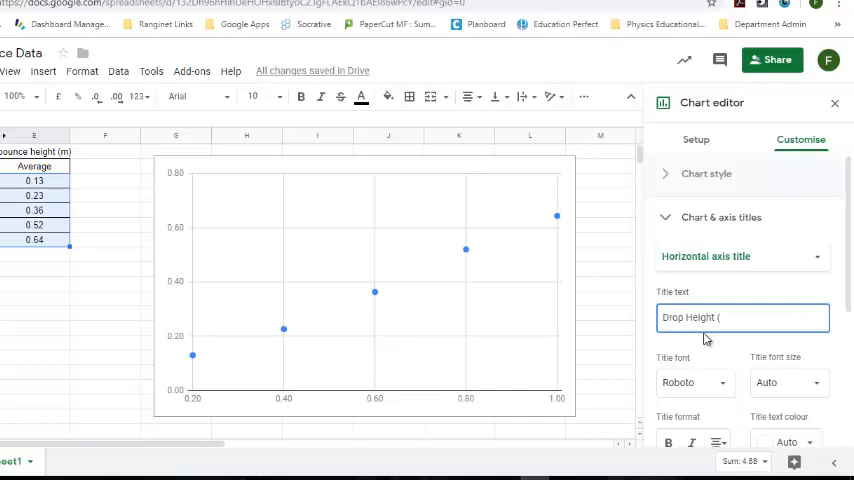
text(m))
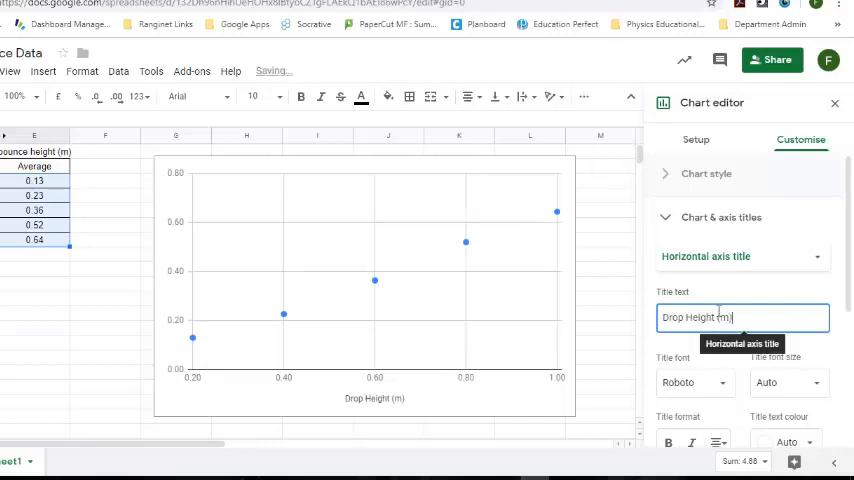
Title the vertical axis 'Average Bounce Height (m)'
click(740, 256)
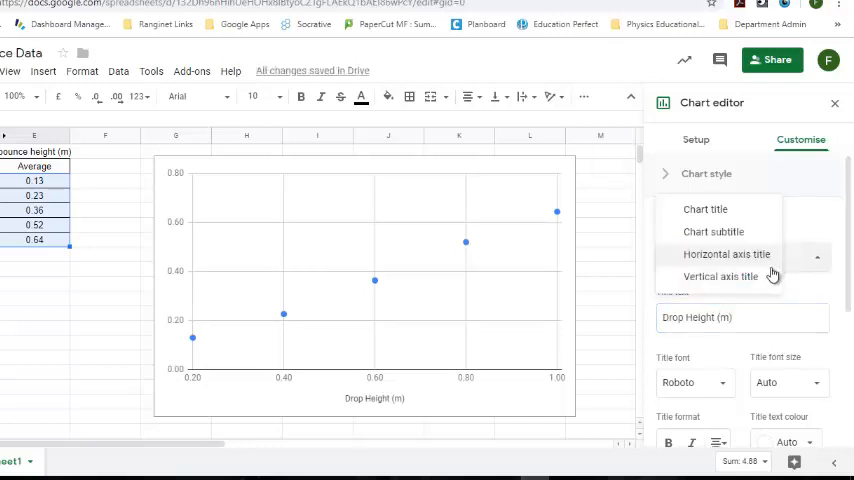
click(721, 277)
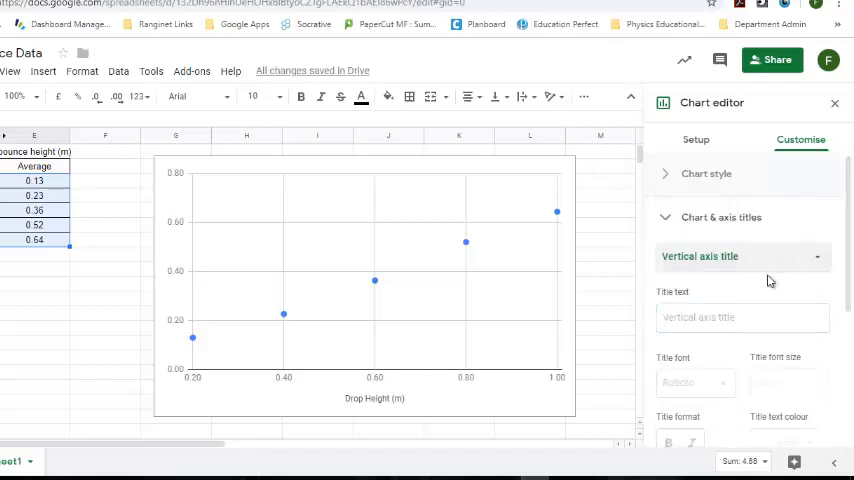
click(742, 317)
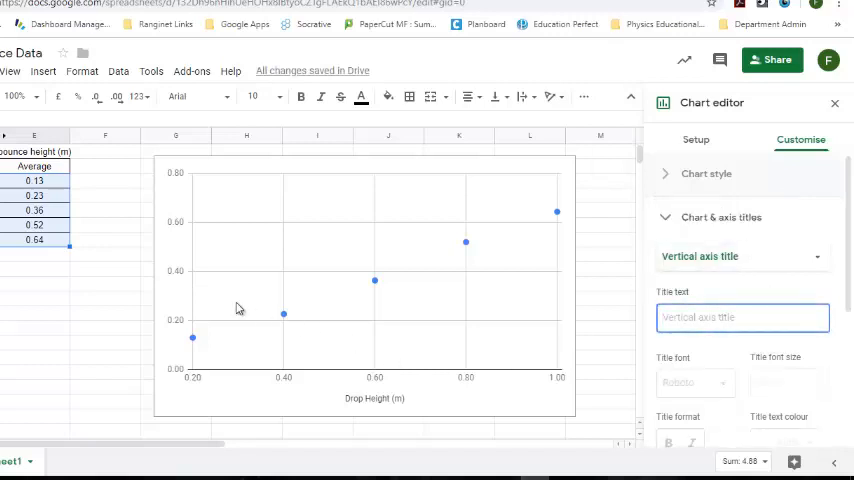
mouse_move(427, 265)
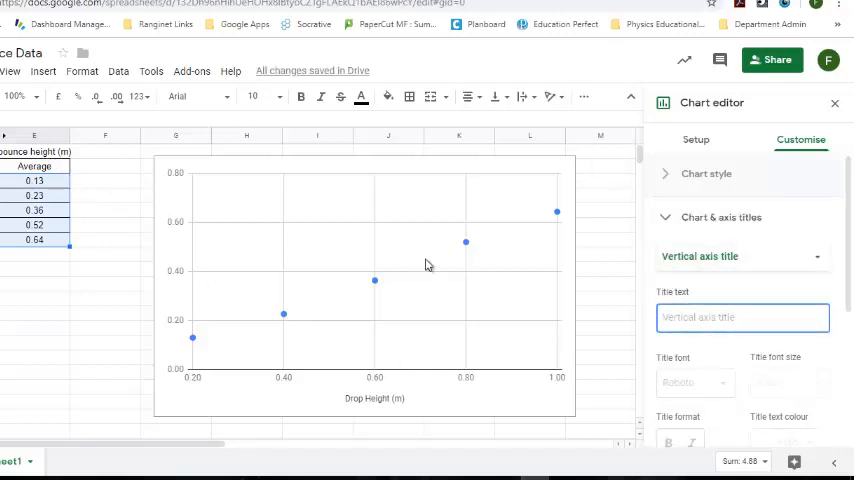
text(Average Bounce Height)
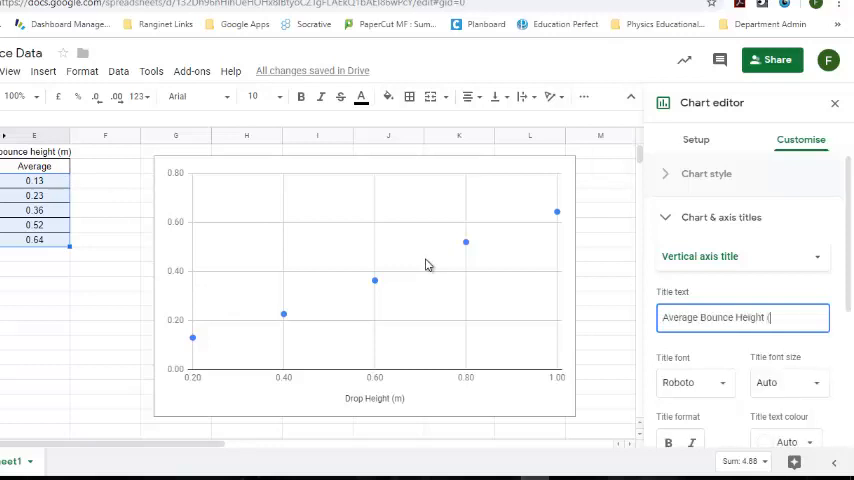
text((m))
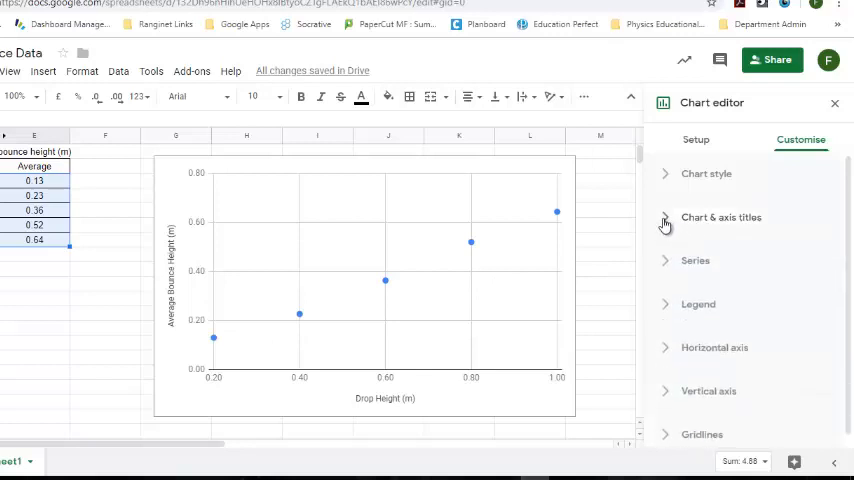
In the Series settings, set the point shape to X mark and point size to 14px
click(721, 217)
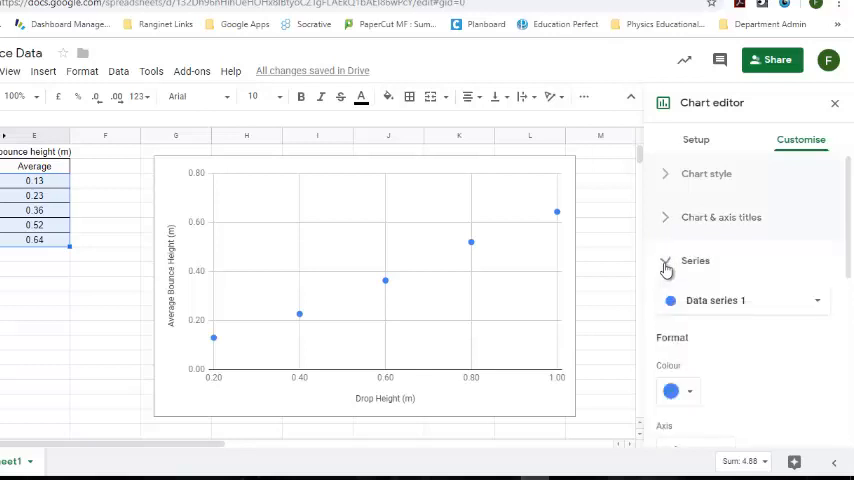
click(695, 260)
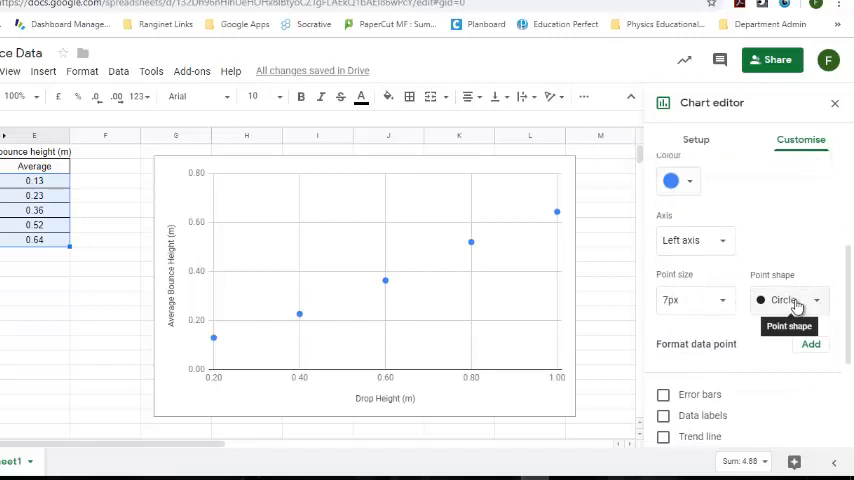
click(789, 300)
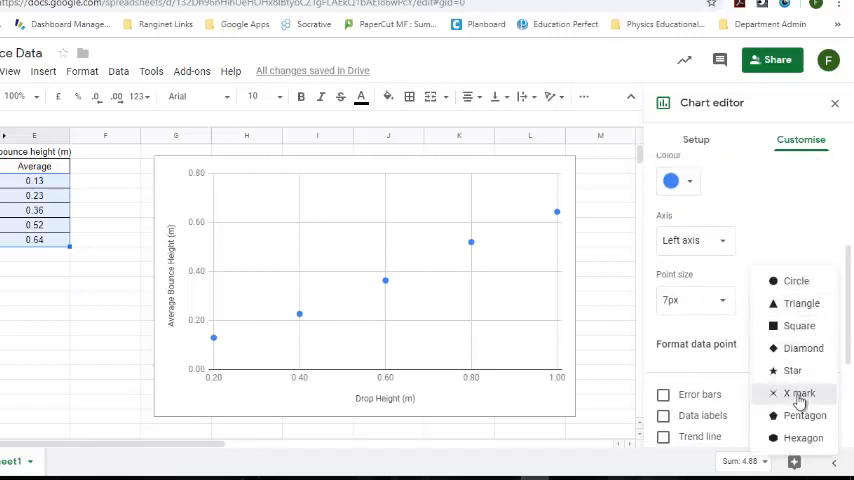
click(799, 392)
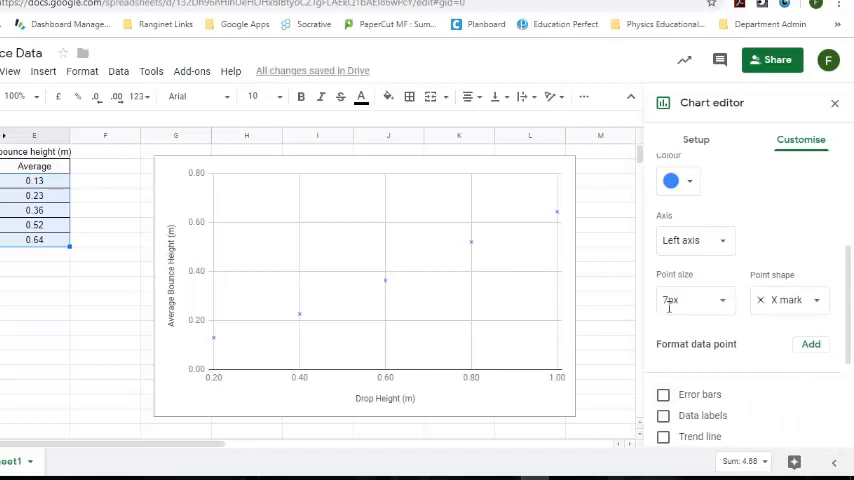
click(694, 300)
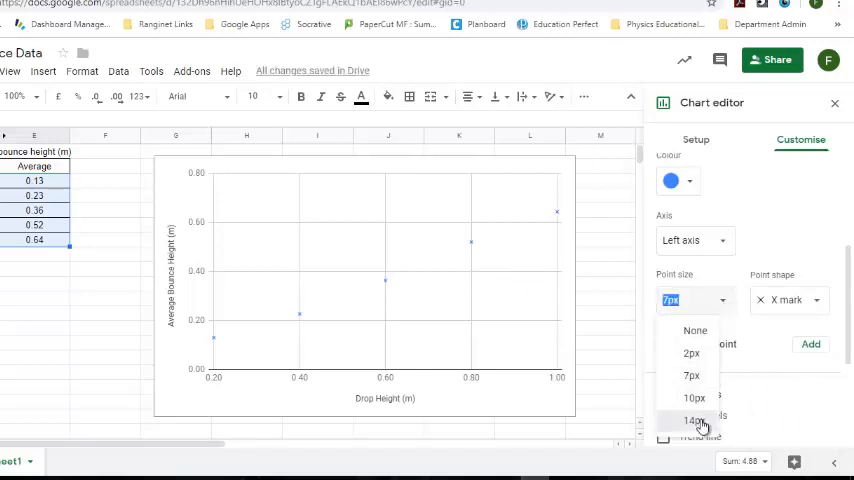
click(691, 419)
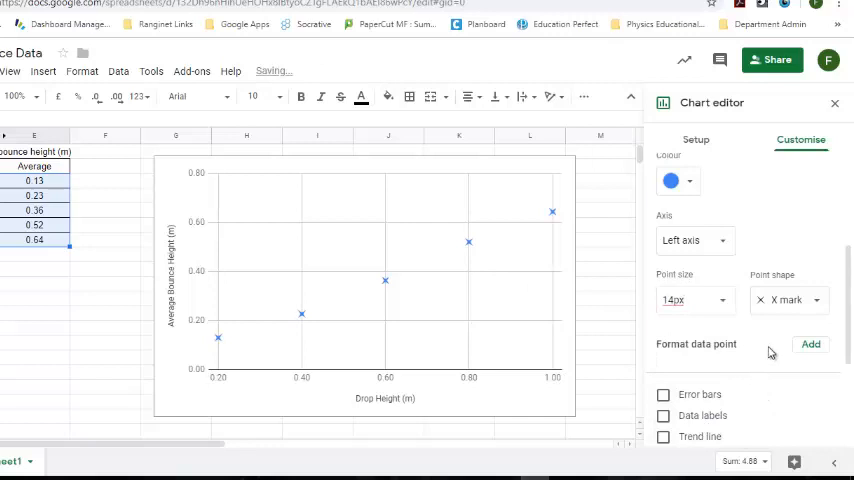
mouse_move(778, 354)
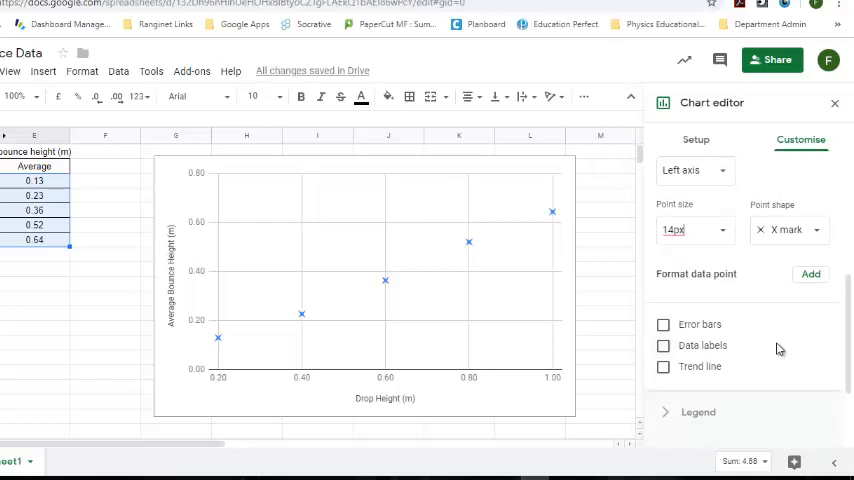
Set the horizontal axis minimum to 0 so it runs from 0.00 to 1.00
click(693, 170)
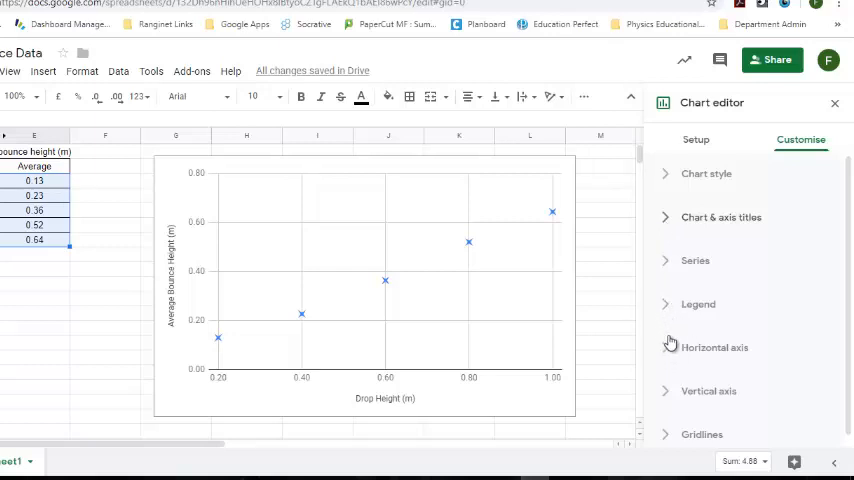
click(714, 347)
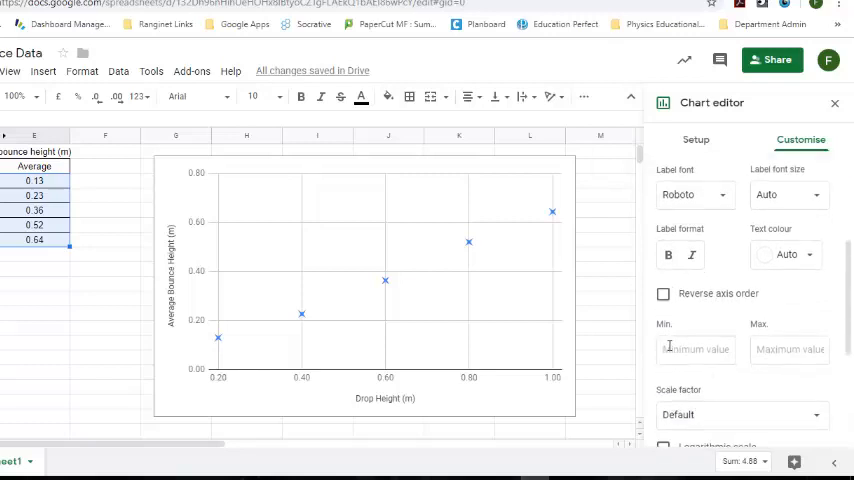
mouse_move(220, 385)
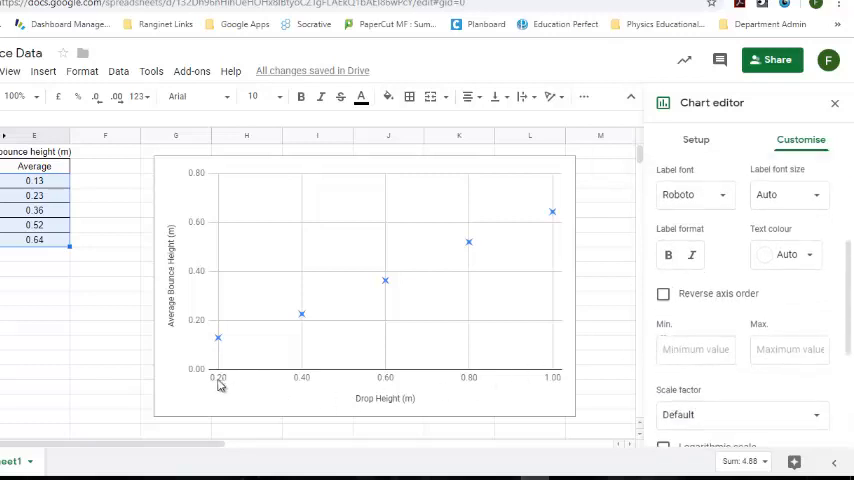
mouse_move(368, 398)
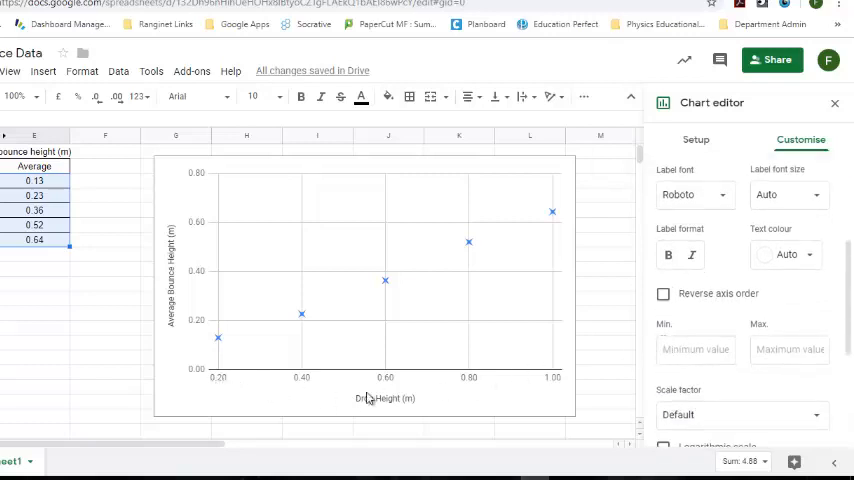
click(695, 349)
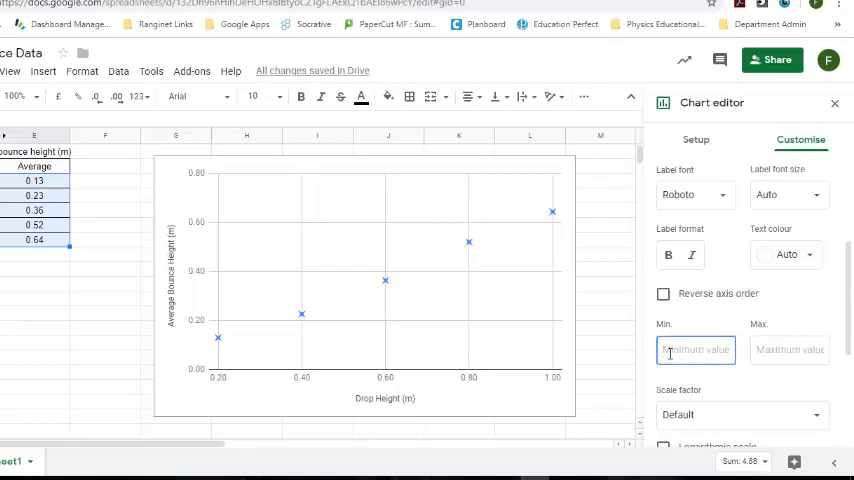
text(0)
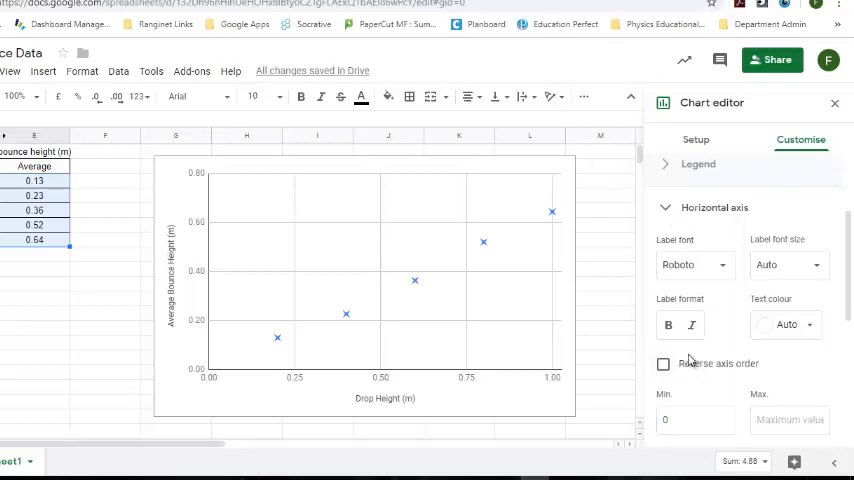
mouse_move(578, 252)
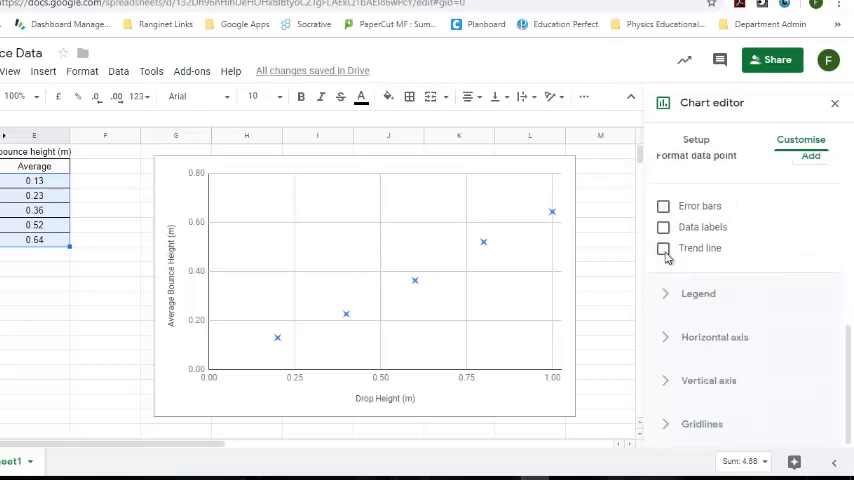
Enable a Linear trend line on the data series
click(697, 261)
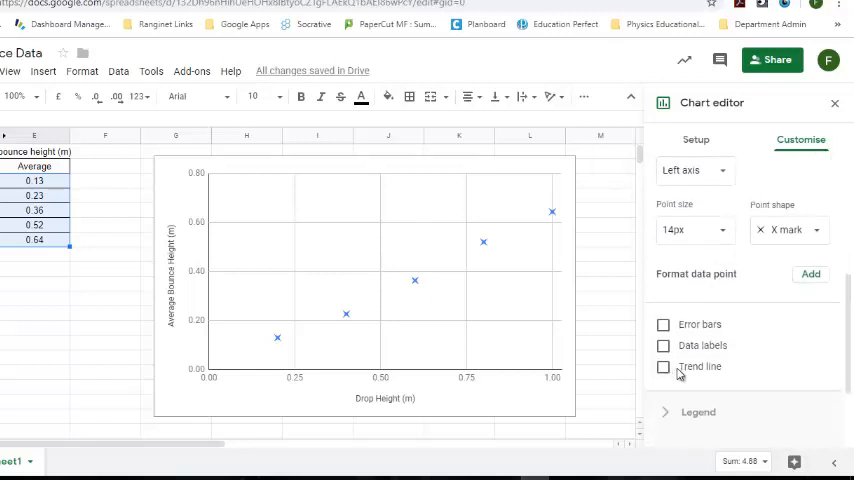
click(663, 366)
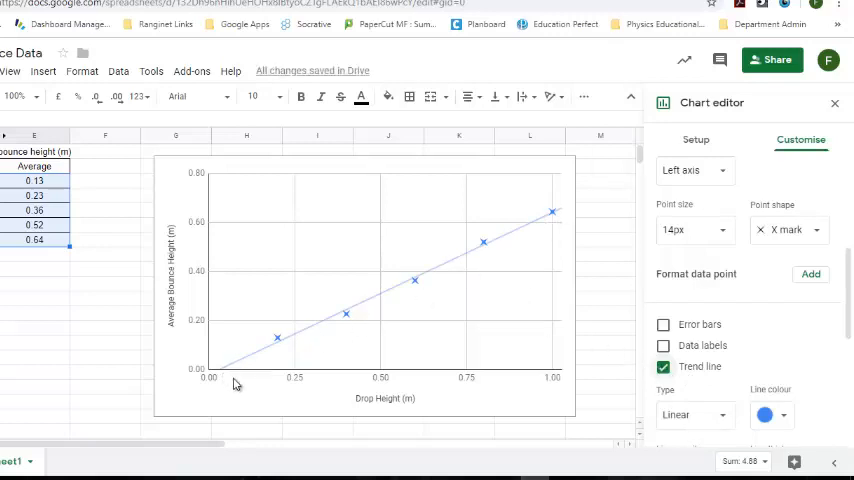
mouse_move(573, 308)
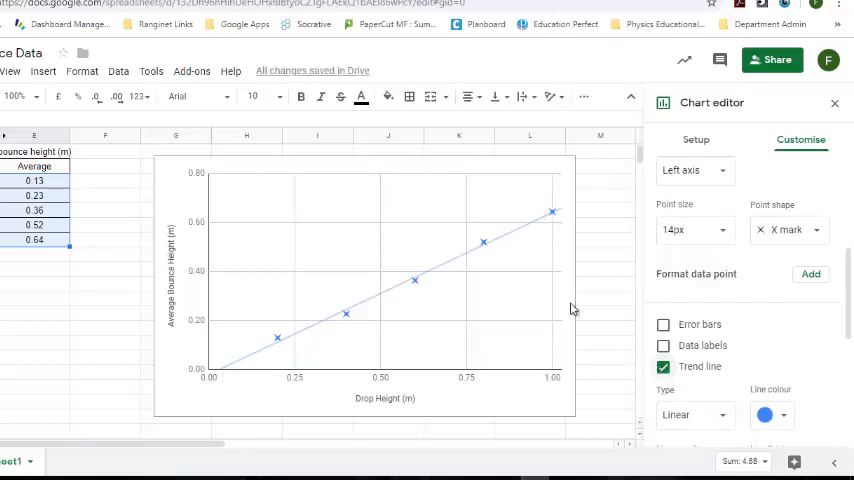
scroll(down, 3)
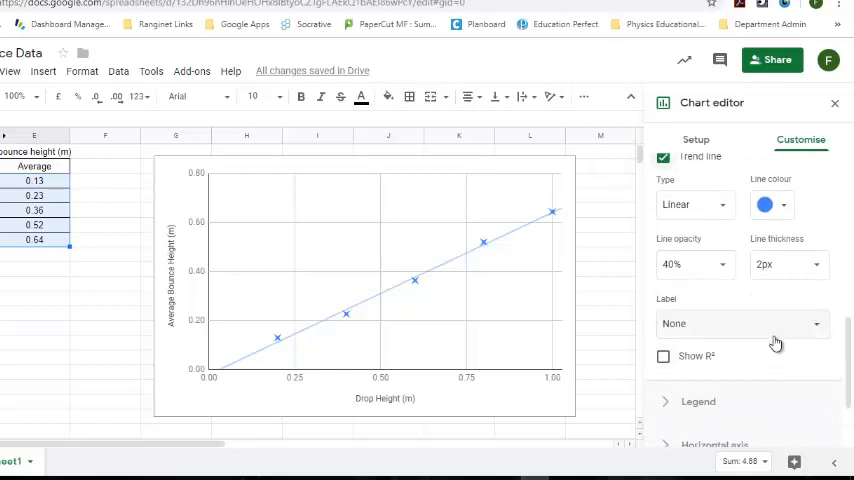
Label the trend line with its equation, 0.66*x + -0.0193, in the legend
click(742, 323)
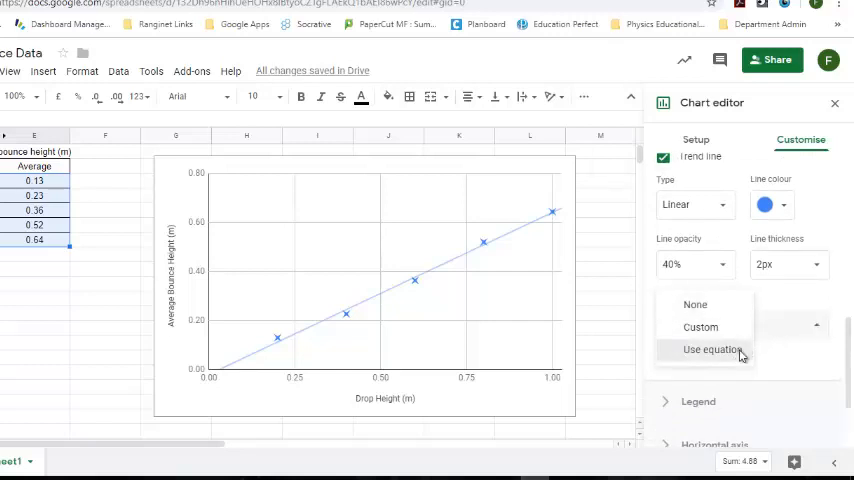
click(712, 349)
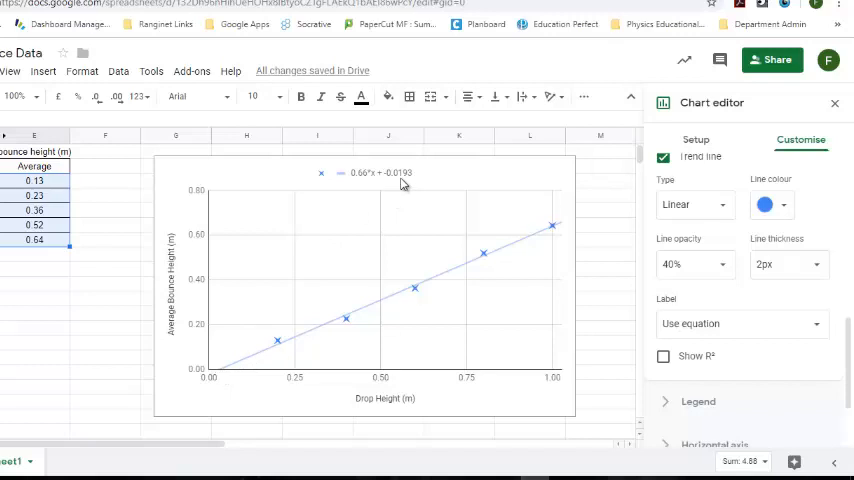
mouse_move(400, 187)
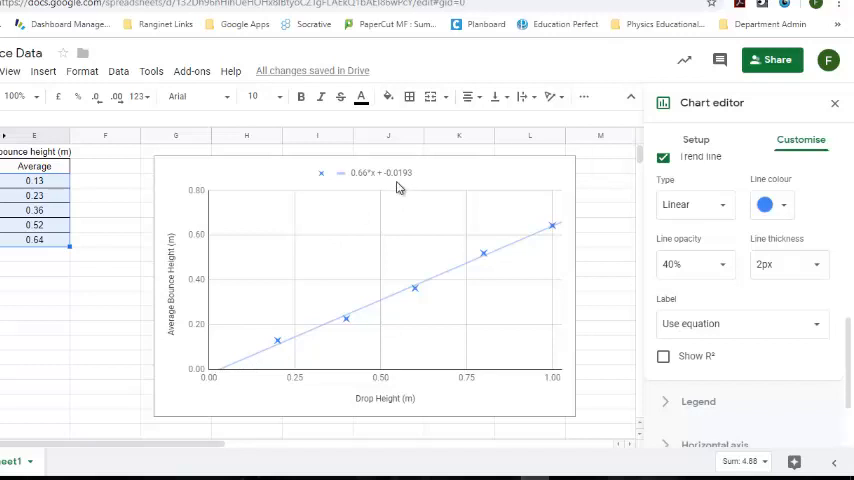
mouse_move(390, 206)
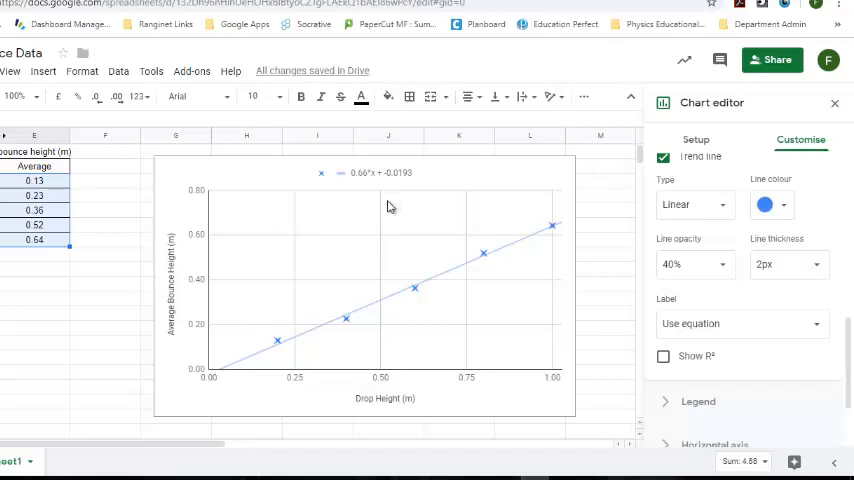
mouse_move(373, 190)
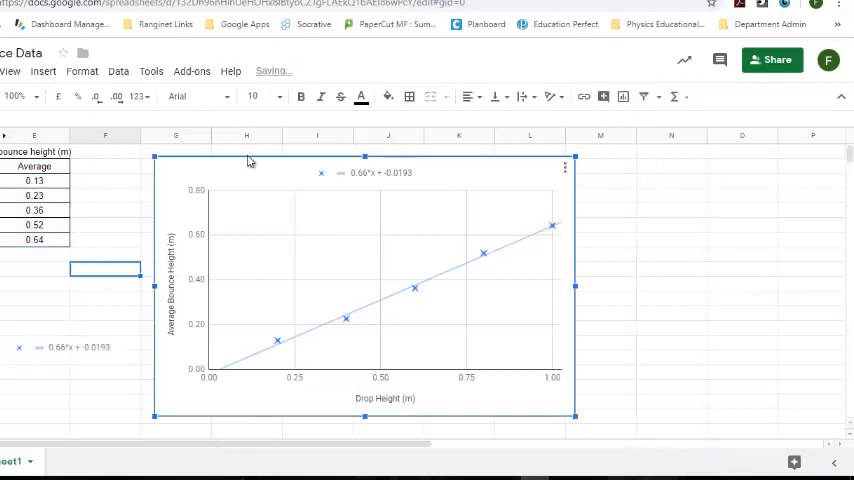
mouse_move(846, 234)
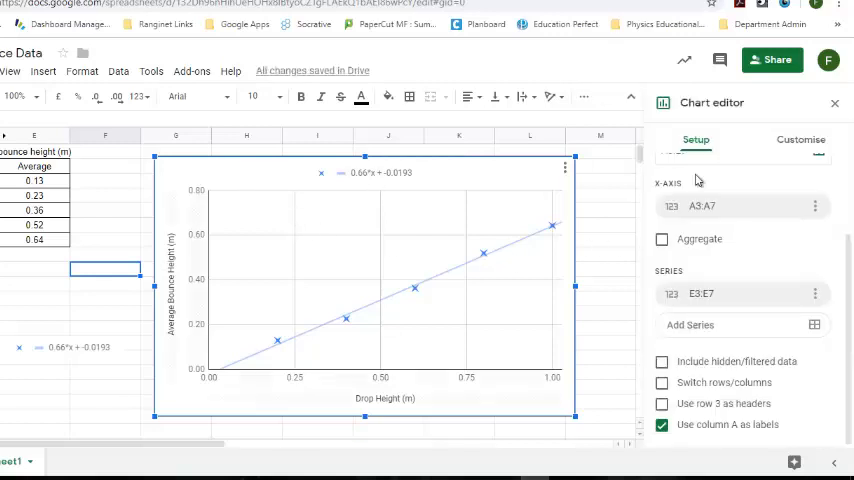
Change the trend line label to Custom, so the legend reads 'Trend line for series 1'
click(800, 139)
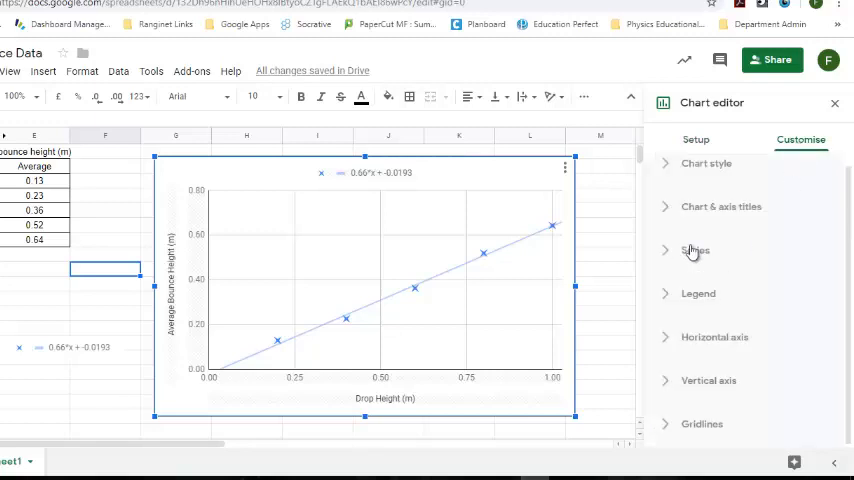
click(694, 250)
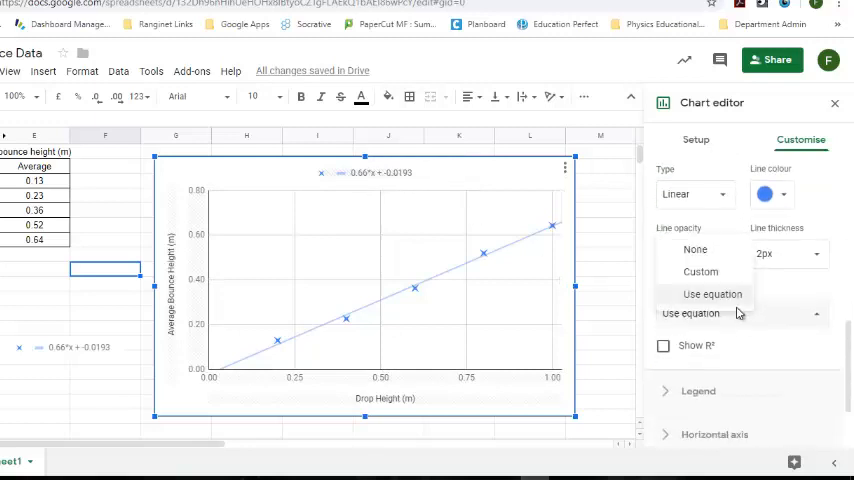
click(700, 271)
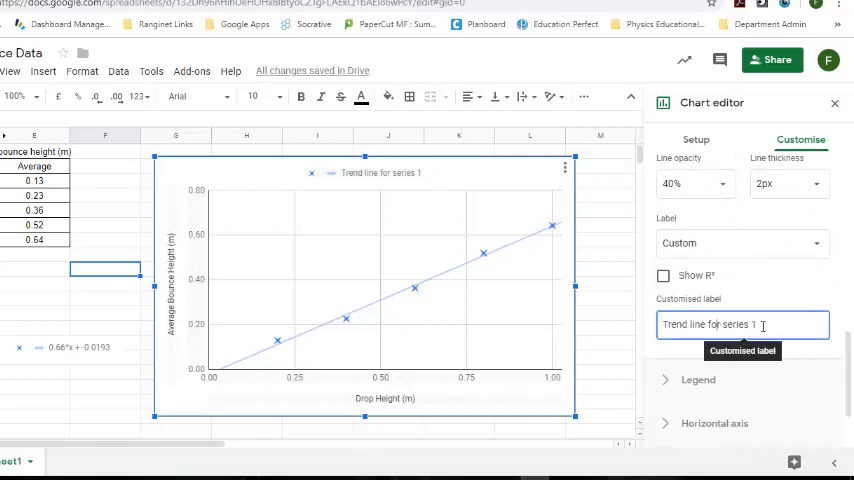
Replace the custom trend line label with 'h = 0.66 * d - 0.0193'
triple_click(742, 324)
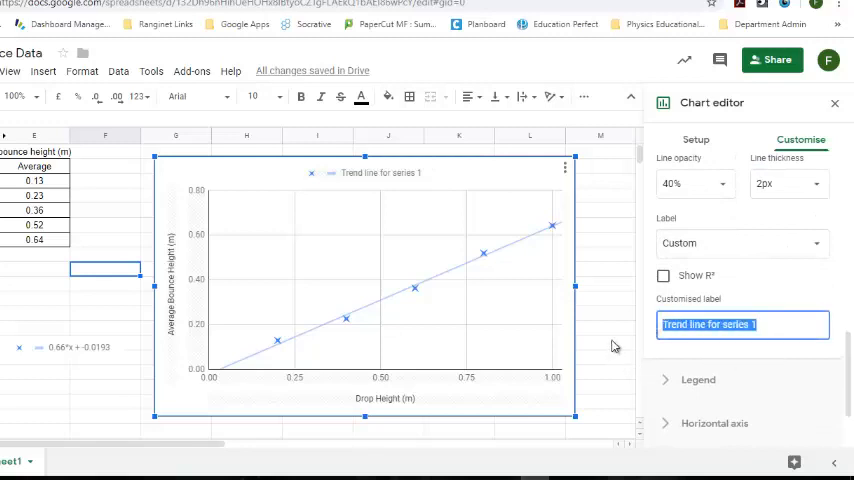
mouse_move(241, 342)
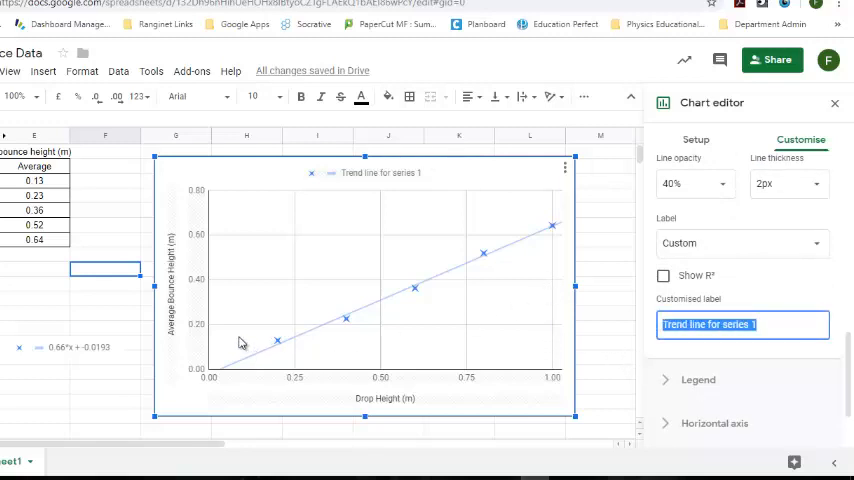
mouse_move(175, 292)
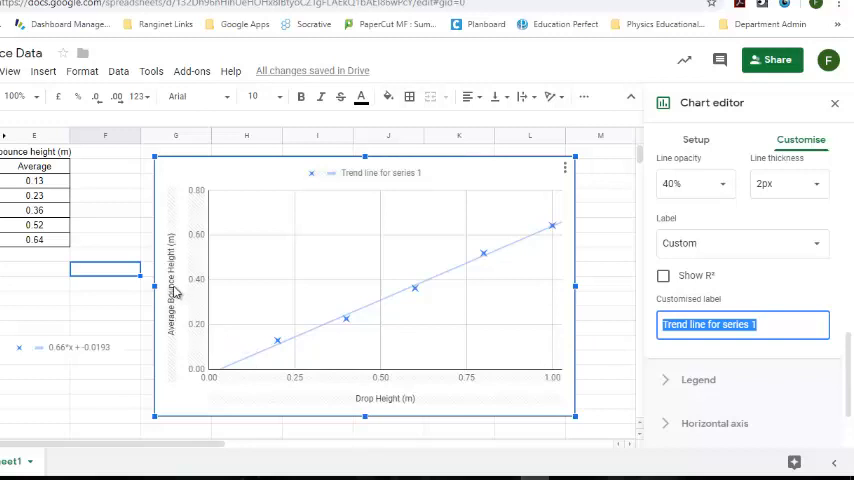
mouse_move(188, 302)
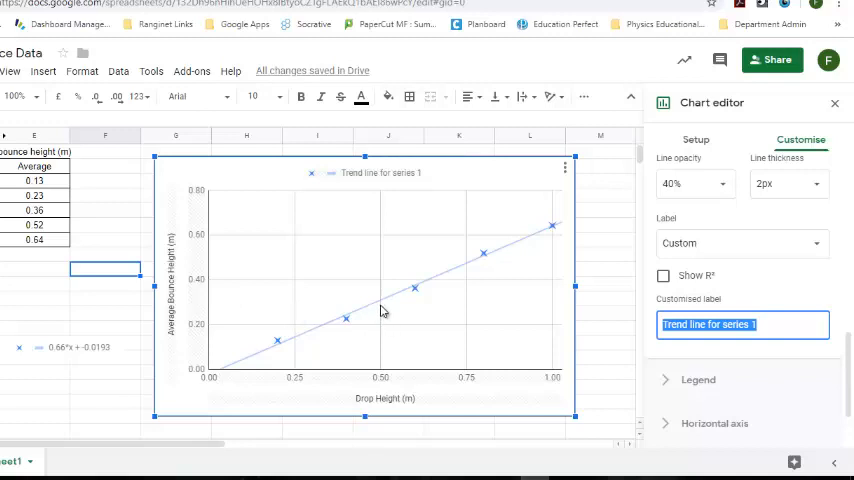
text(h =)
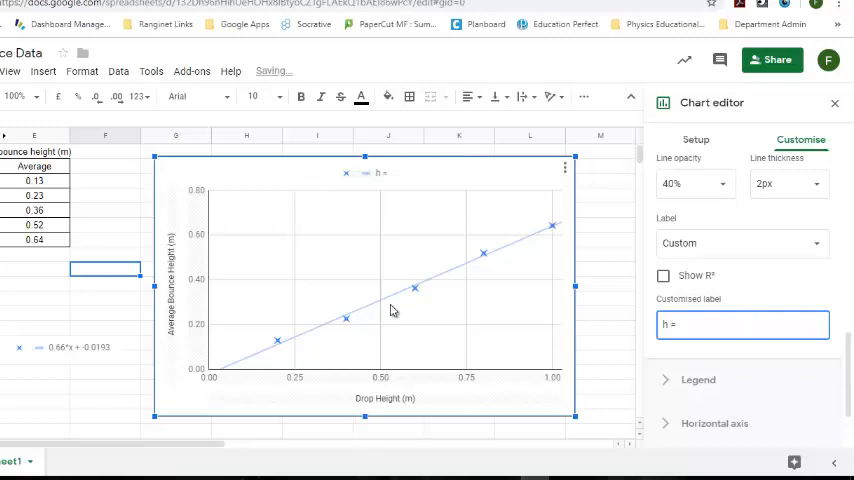
mouse_move(56, 362)
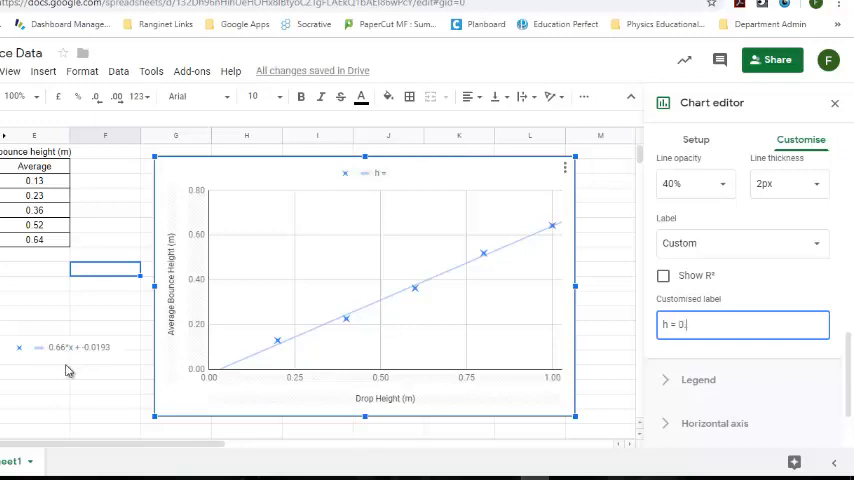
text(66)
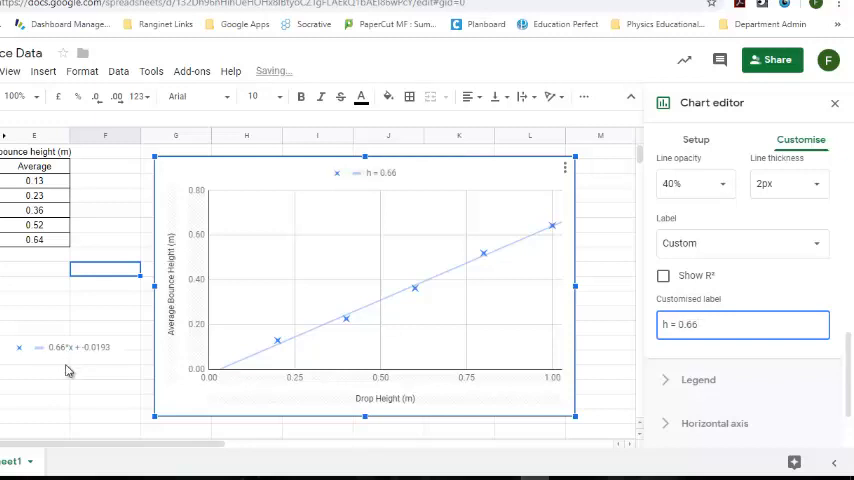
text(*)
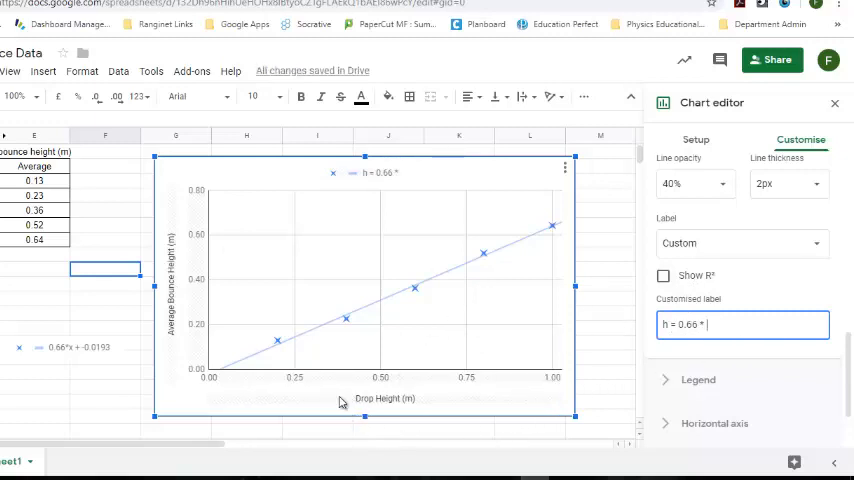
mouse_move(424, 367)
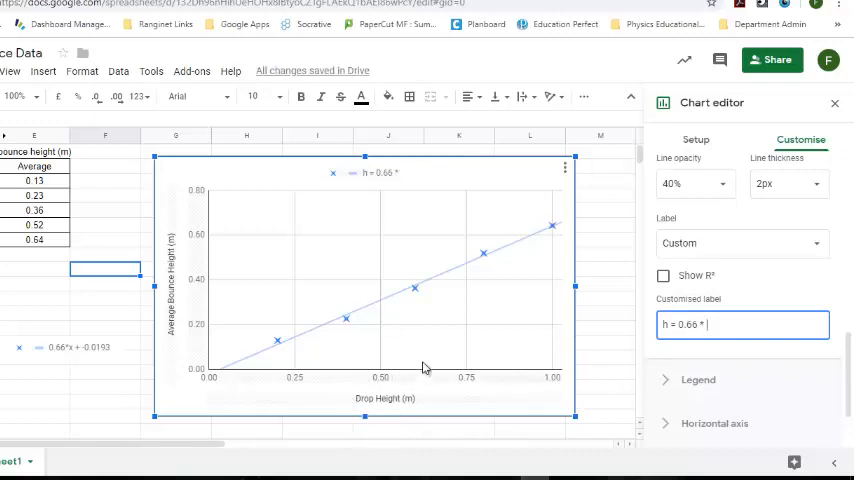
text(d)
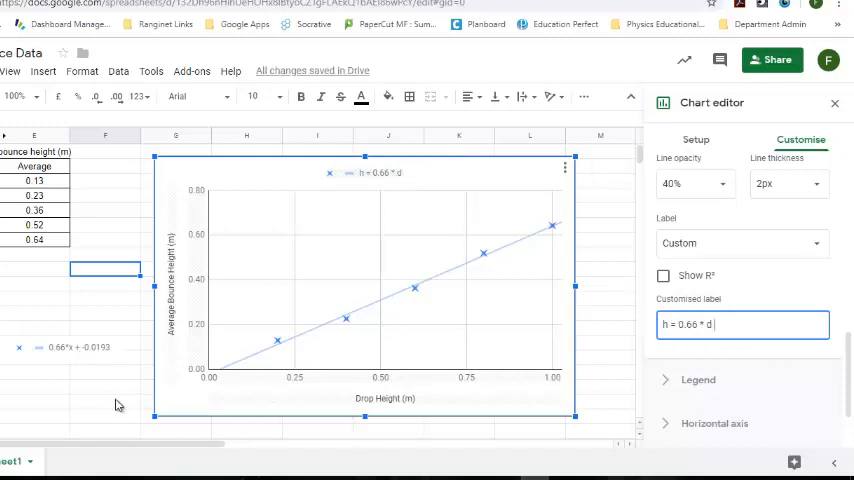
text(- 0.0193)
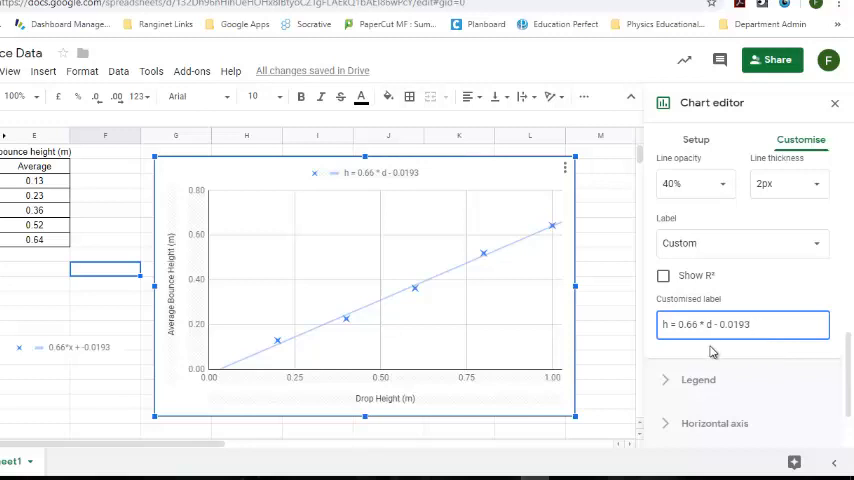
mouse_move(365, 193)
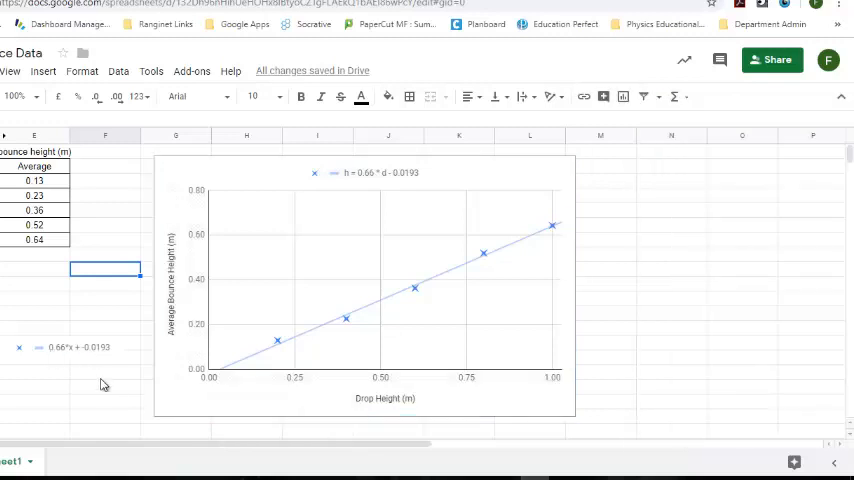
mouse_move(101, 347)
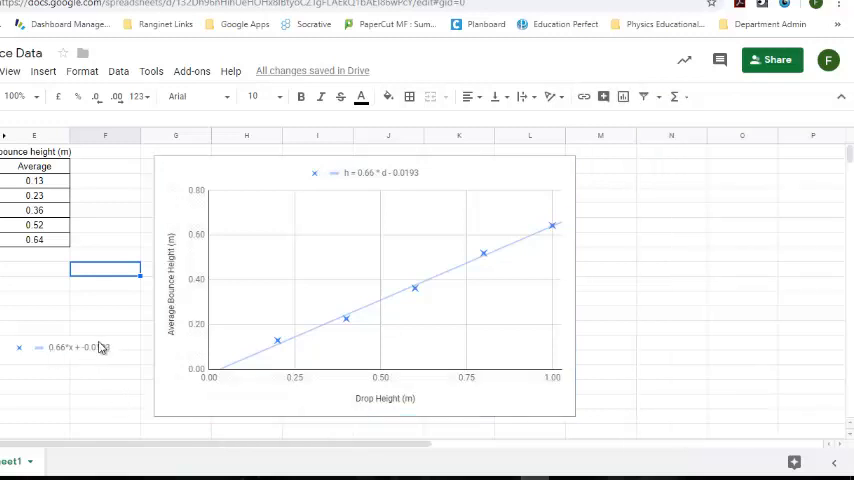
Reopen the chart editor at the Series trend line settings with the custom label
double_click(380, 280)
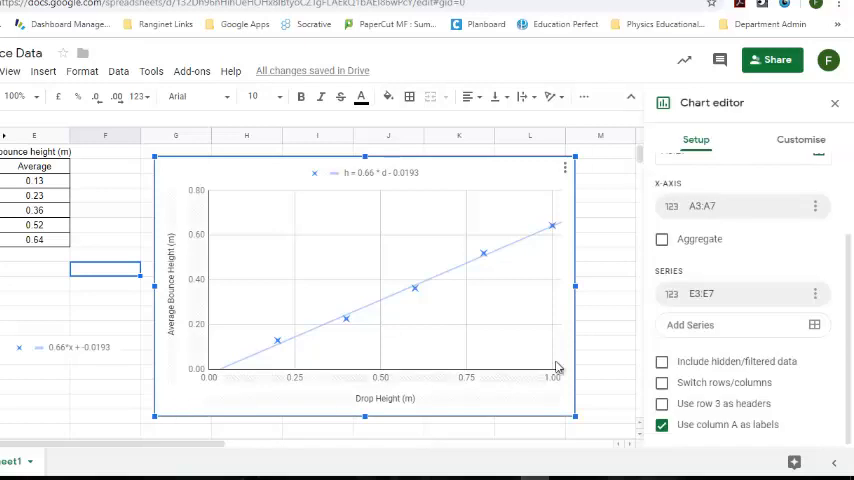
click(800, 139)
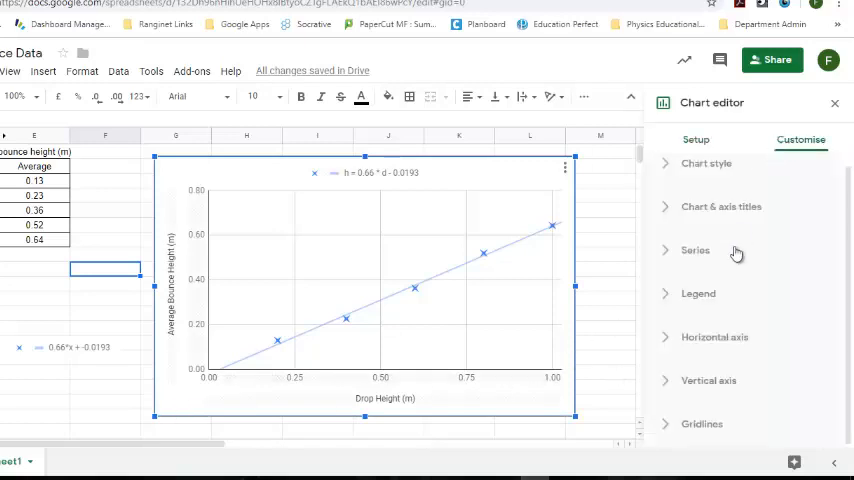
click(695, 250)
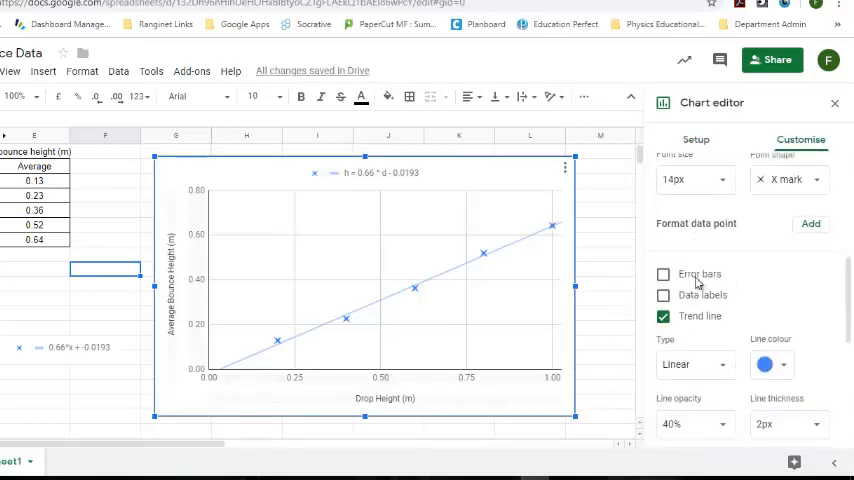
scroll(down, 3)
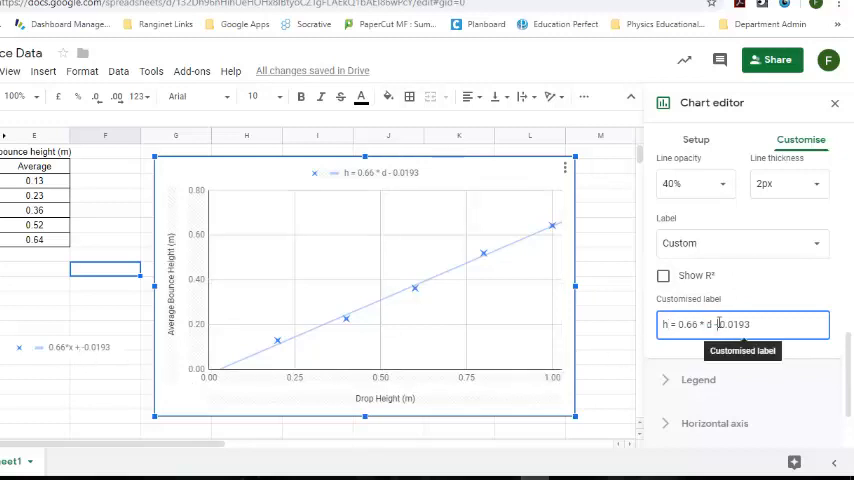
Show R² = 0.995 in the trend line legend, then close the editor
double_click(733, 324)
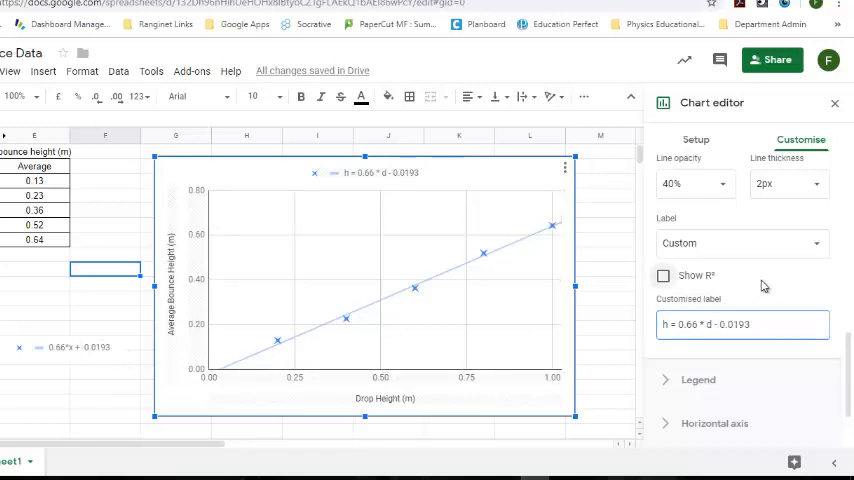
click(663, 275)
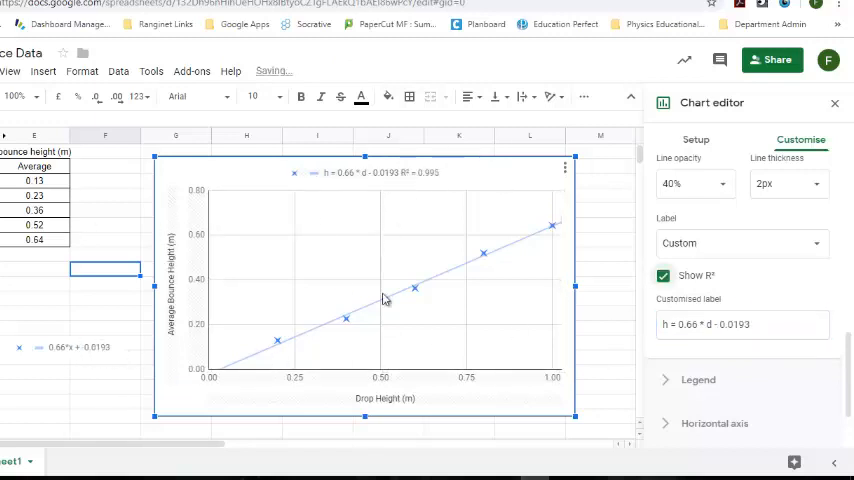
click(834, 103)
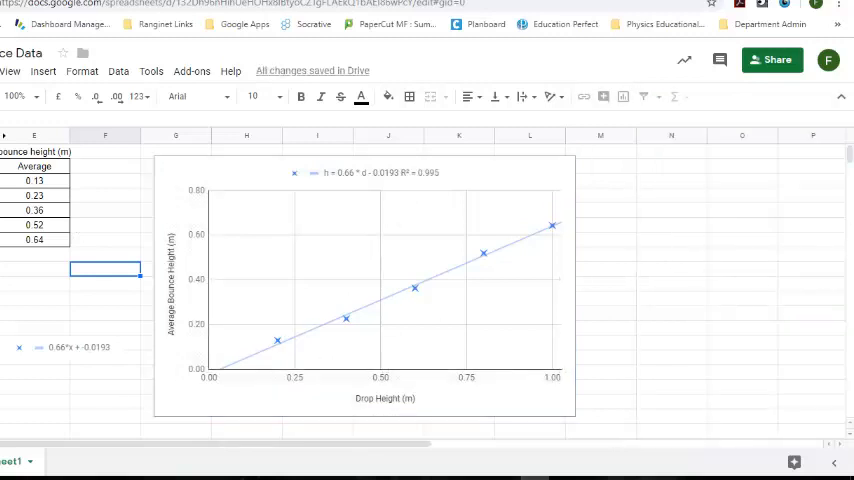
click(370, 290)
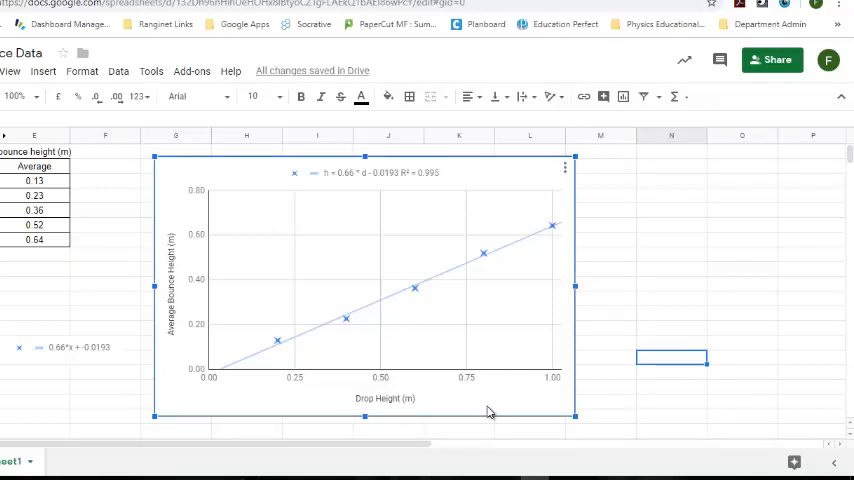
mouse_move(407, 178)
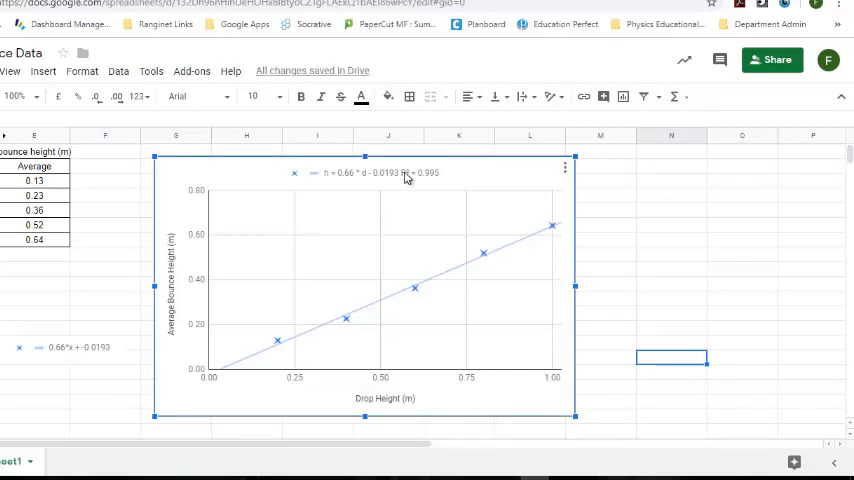